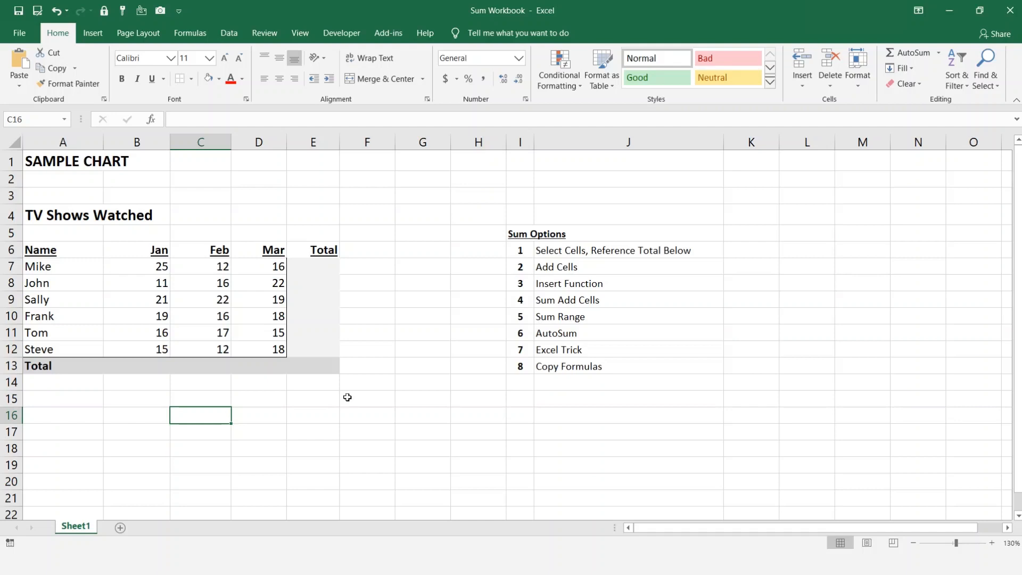
{"action": "mouse_move", "coordinate": [278, 395]}
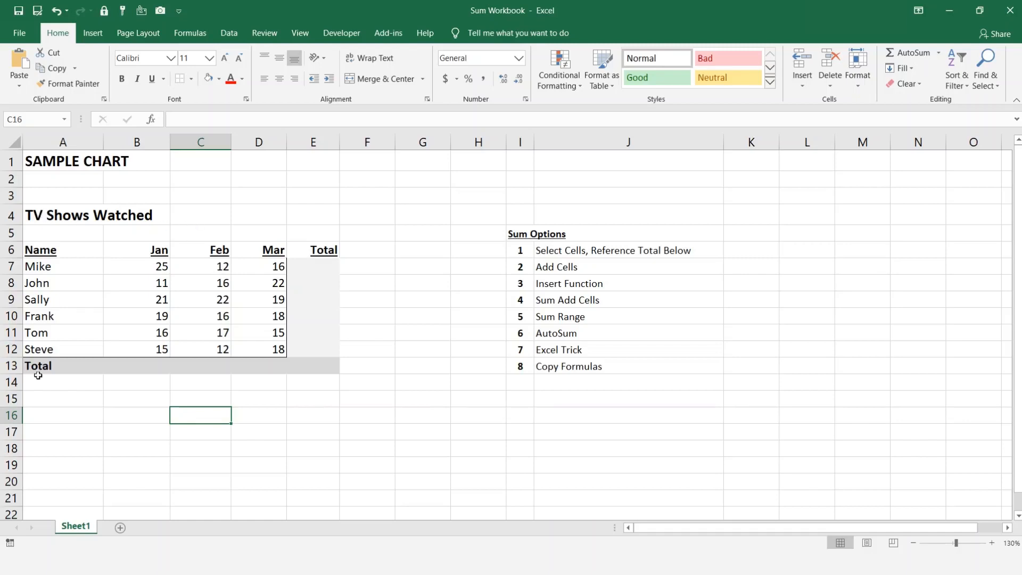
{"action": "mouse_move", "coordinate": [44, 354]}
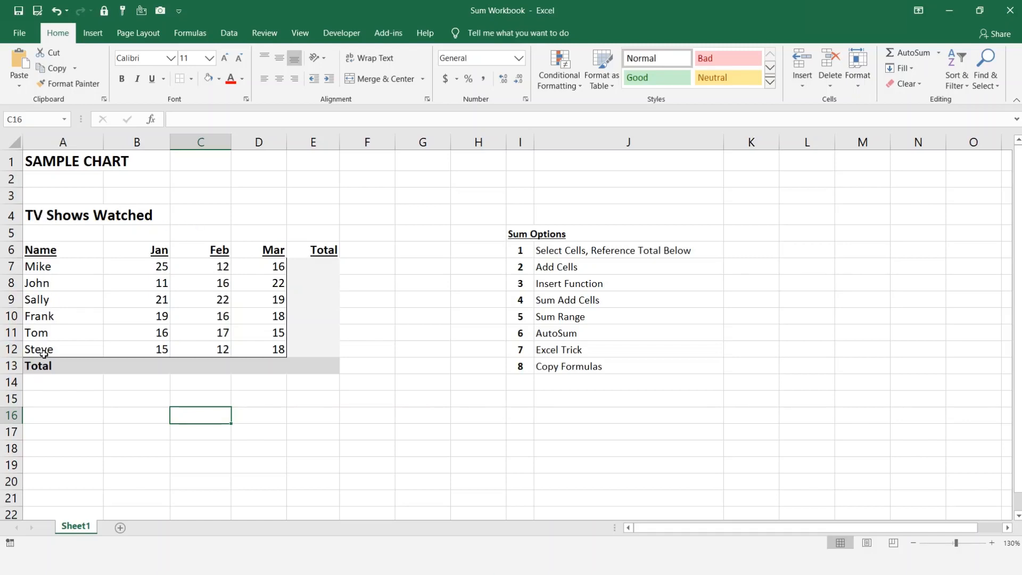
{"action": "mouse_move", "coordinate": [189, 310]}
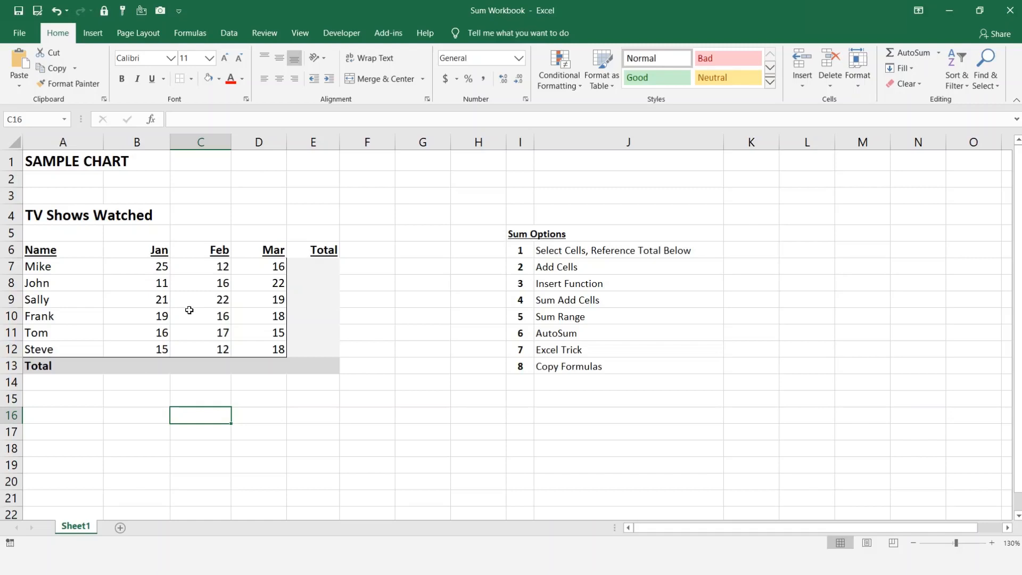
{"action": "mouse_move", "coordinate": [174, 409]}
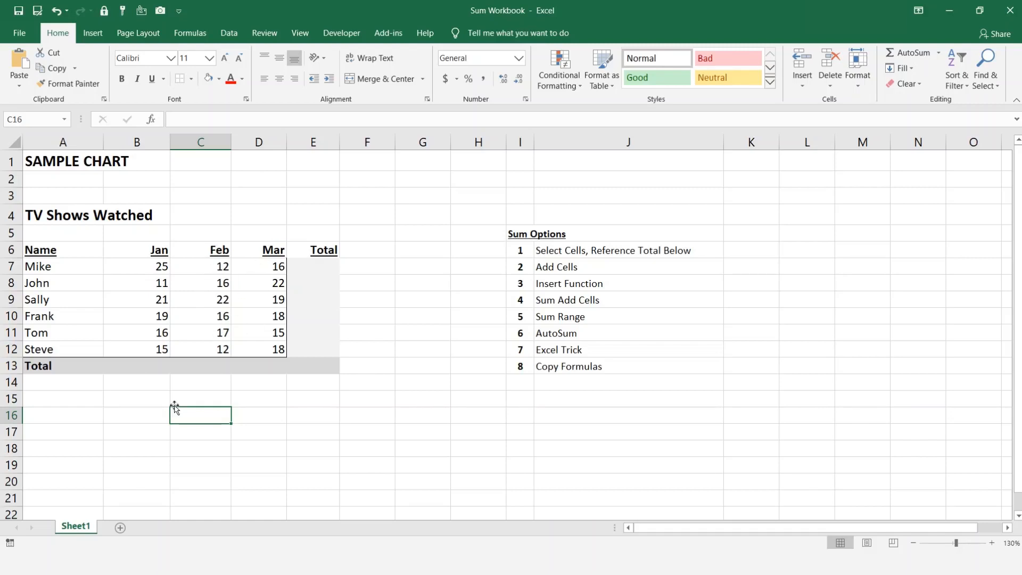
{"action": "mouse_move", "coordinate": [336, 269]}
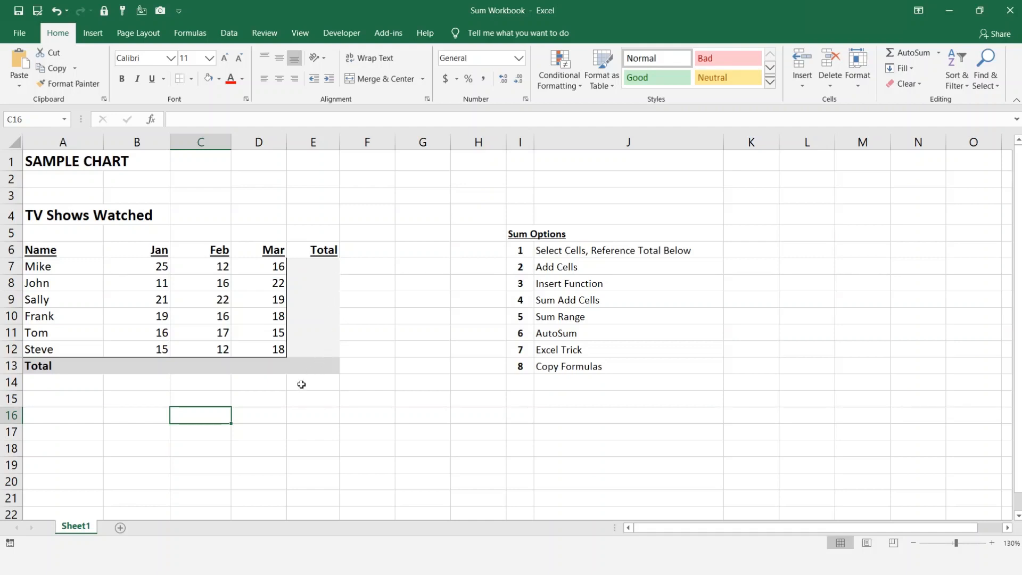
{"action": "mouse_move", "coordinate": [263, 369]}
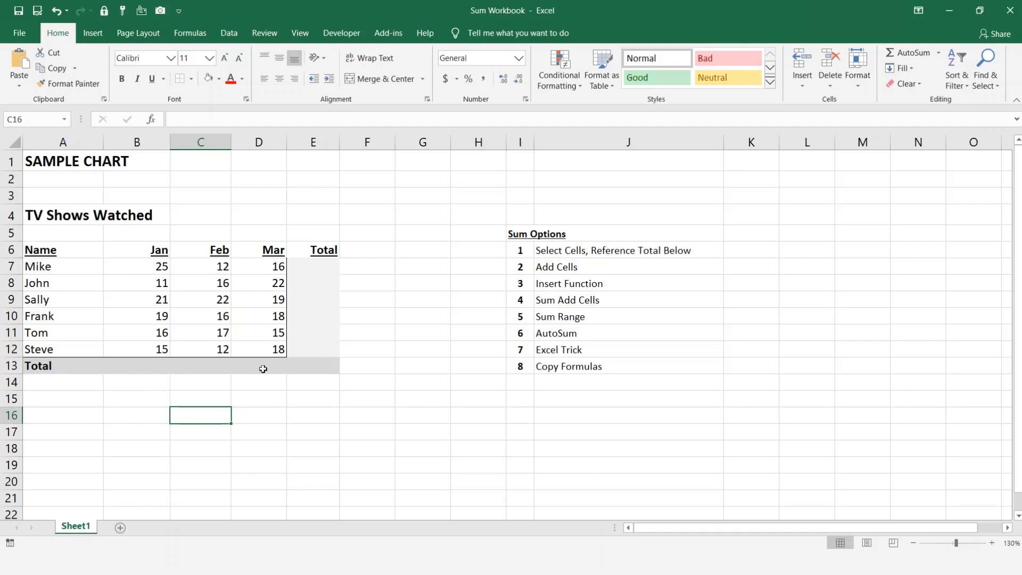
{"action": "mouse_move", "coordinate": [439, 362]}
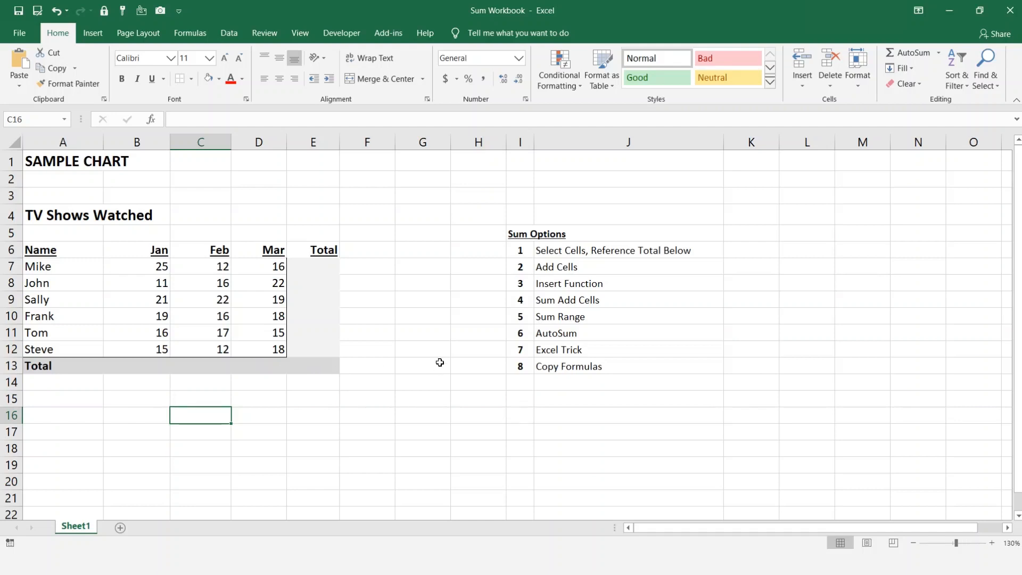
{"action": "mouse_move", "coordinate": [400, 350]}
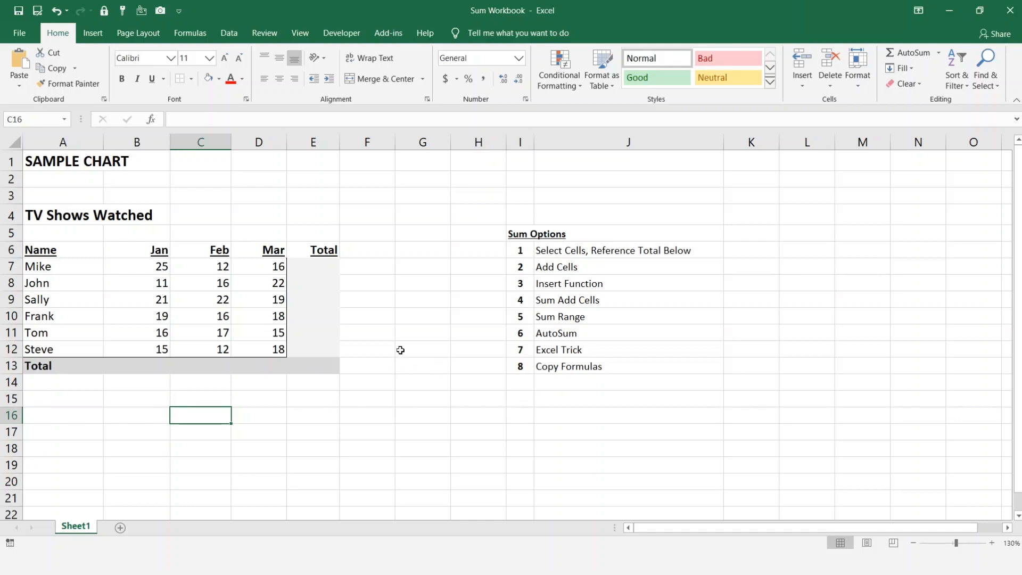
{"action": "mouse_move", "coordinate": [518, 233]}
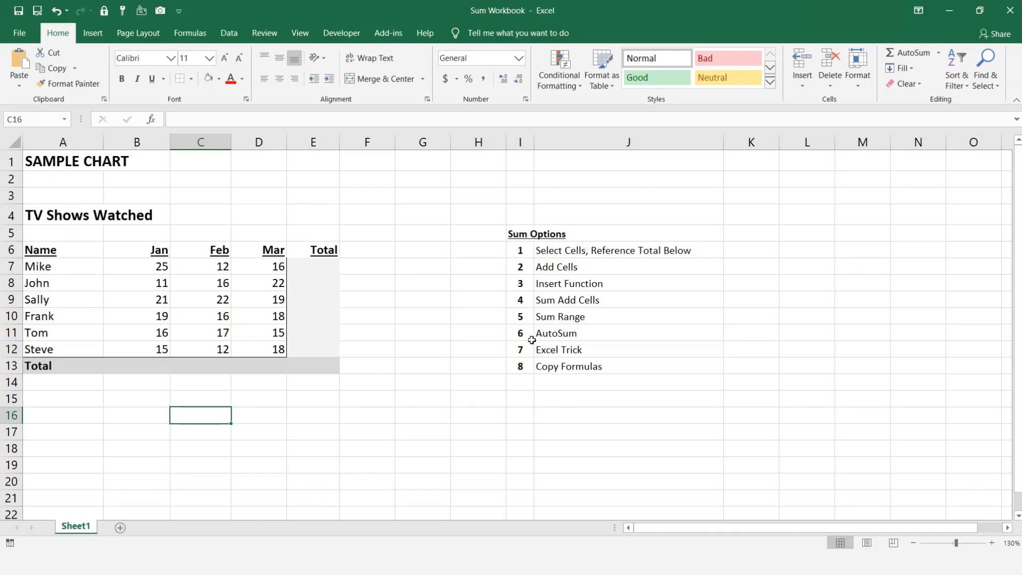
{"action": "mouse_move", "coordinate": [547, 265]}
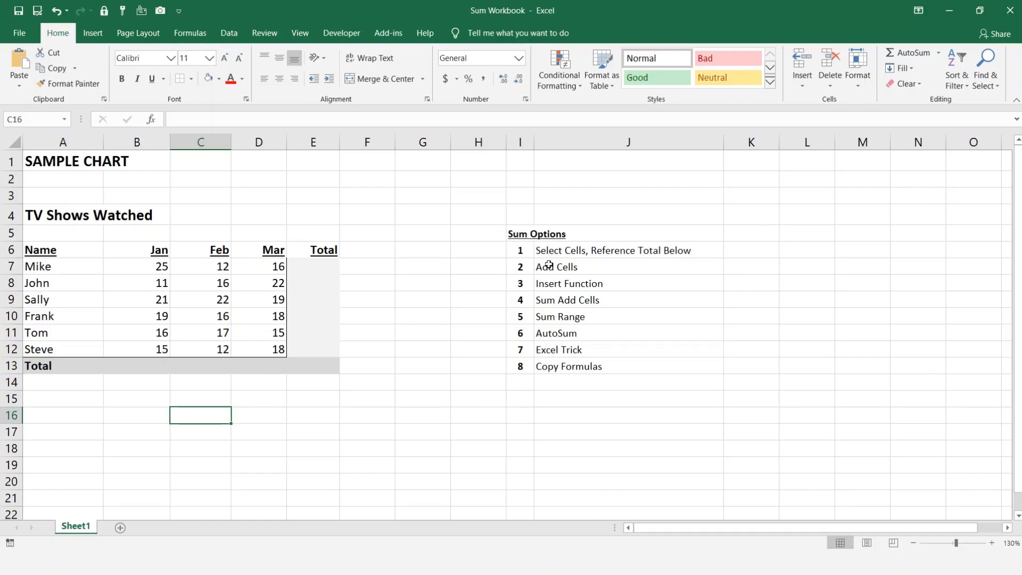
{"action": "mouse_move", "coordinate": [252, 309]}
{"action": "type", "text": "53"}
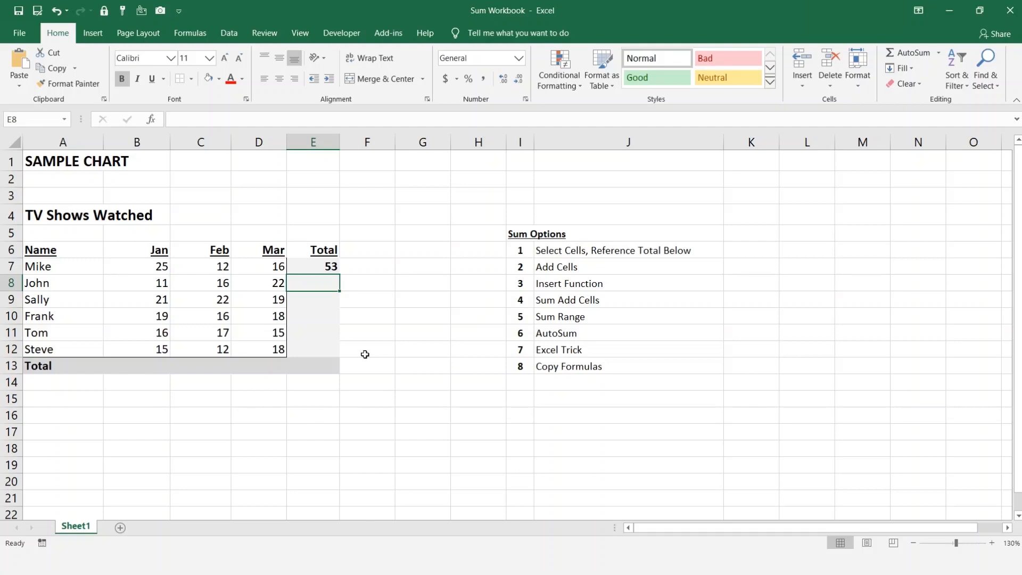
- Enter a formula in E7 adding B7, C7 and D7, giving Mike's total of 53
{"action": "left_click", "coordinate": [313, 266]}
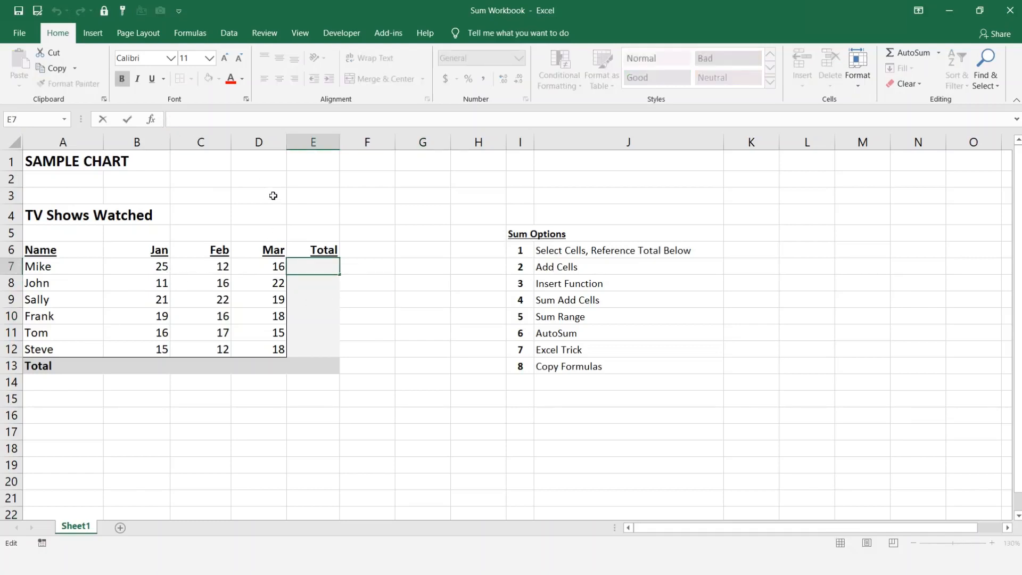
{"action": "type", "text": "="}
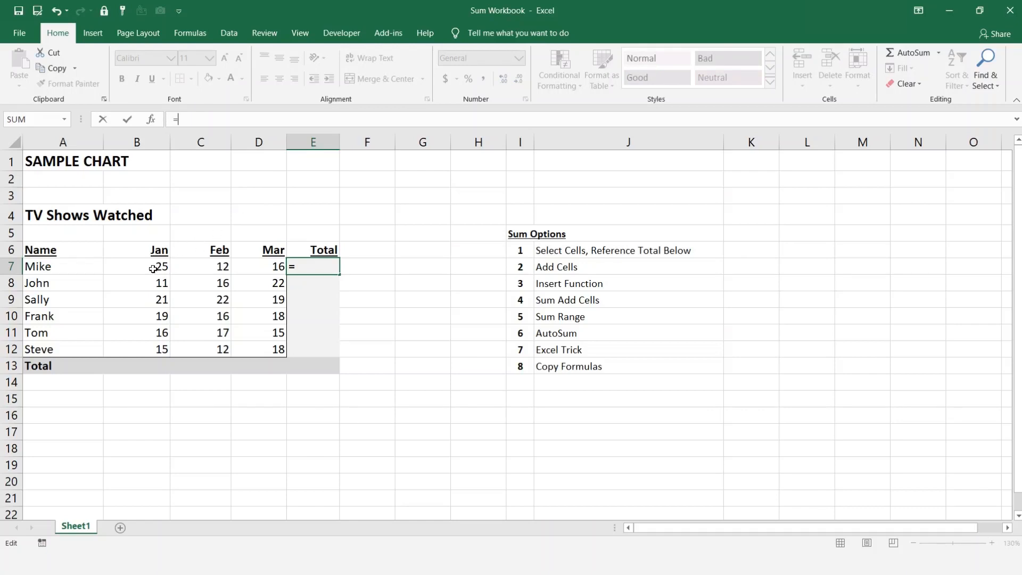
{"action": "left_click", "coordinate": [136, 266]}
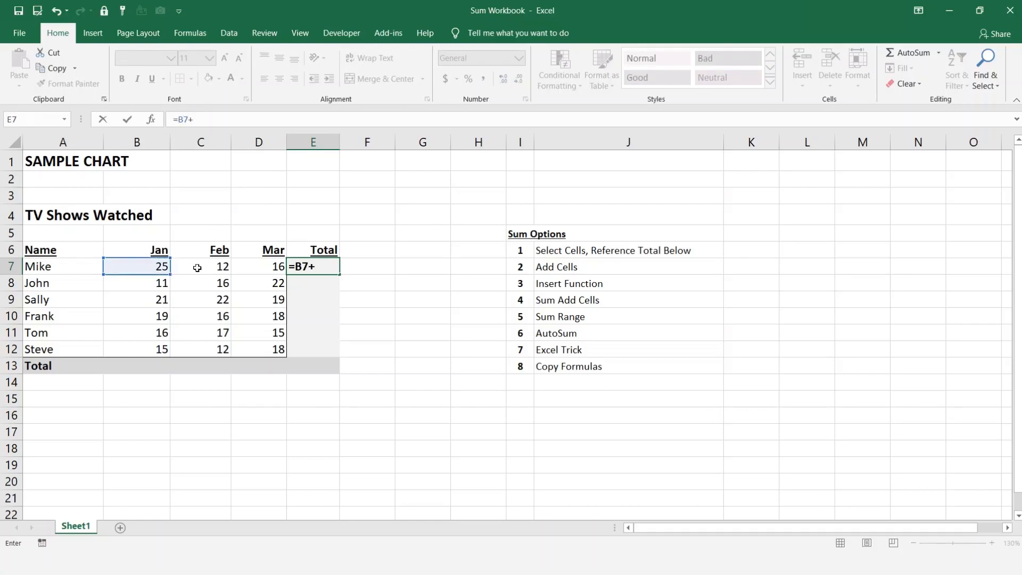
{"action": "left_click", "coordinate": [259, 266]}
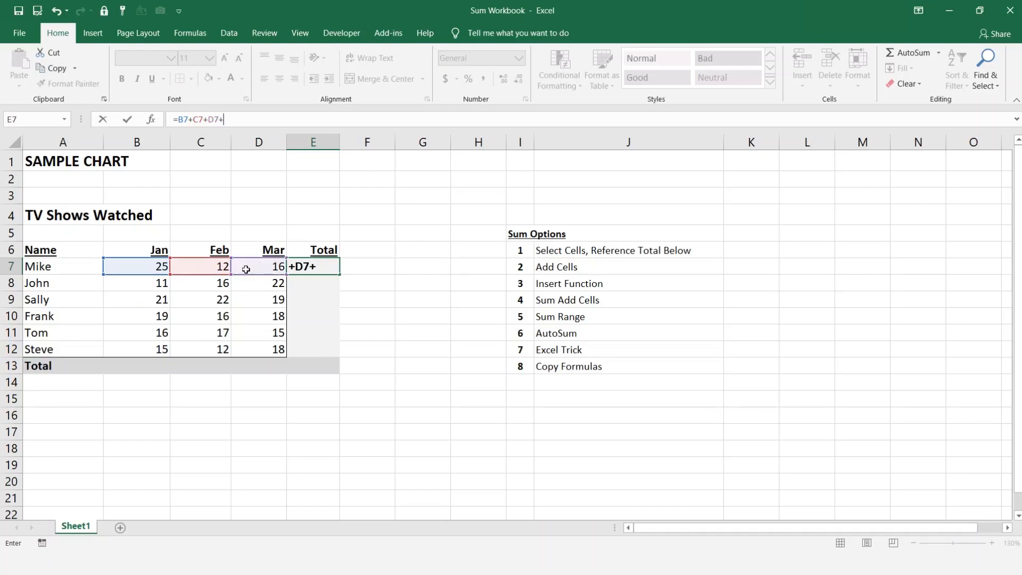
{"action": "key", "text": "Backspace"}
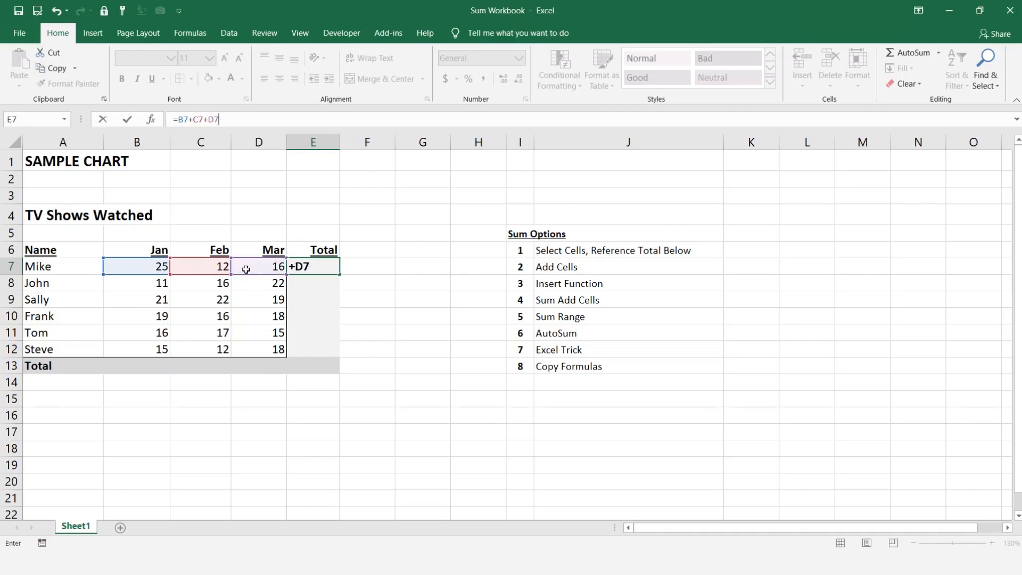
{"action": "key", "text": "Enter"}
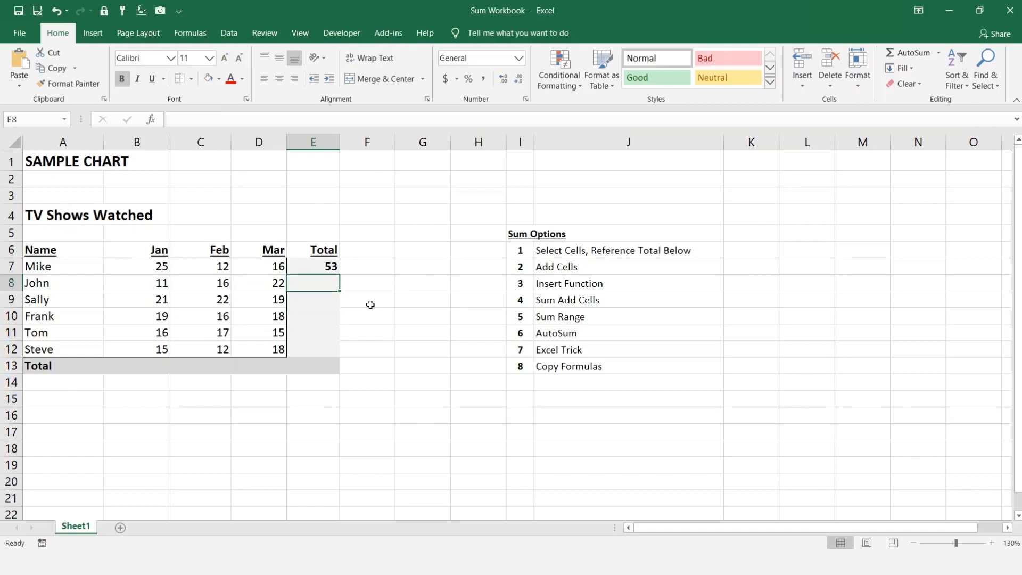
{"action": "left_click", "coordinate": [312, 267]}
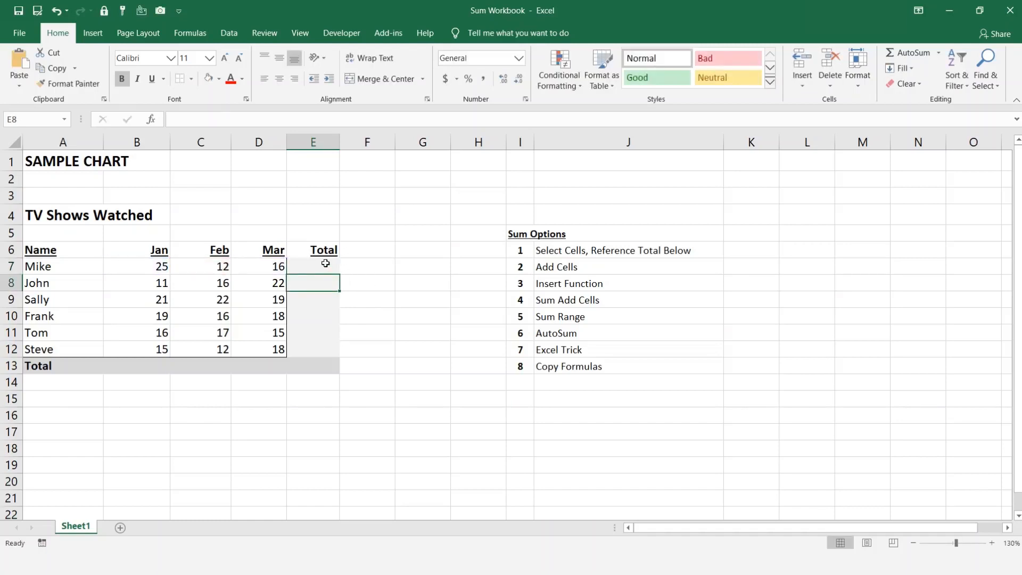
- Insert a SUM function in E7 with B7, C7 and D7 as Number1–3
{"action": "left_click", "coordinate": [312, 266]}
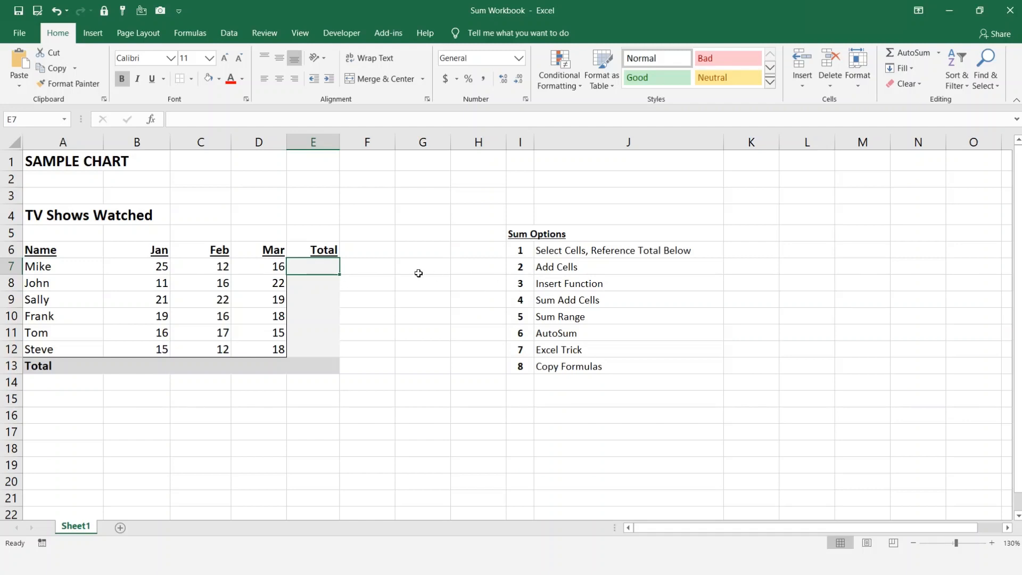
{"action": "mouse_move", "coordinate": [232, 98]}
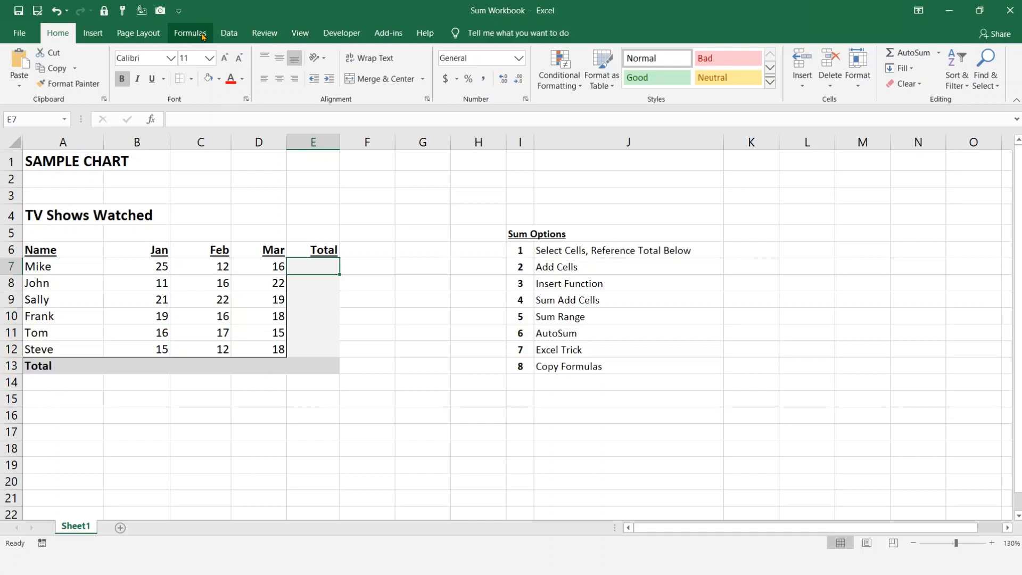
{"action": "left_click", "coordinate": [190, 33]}
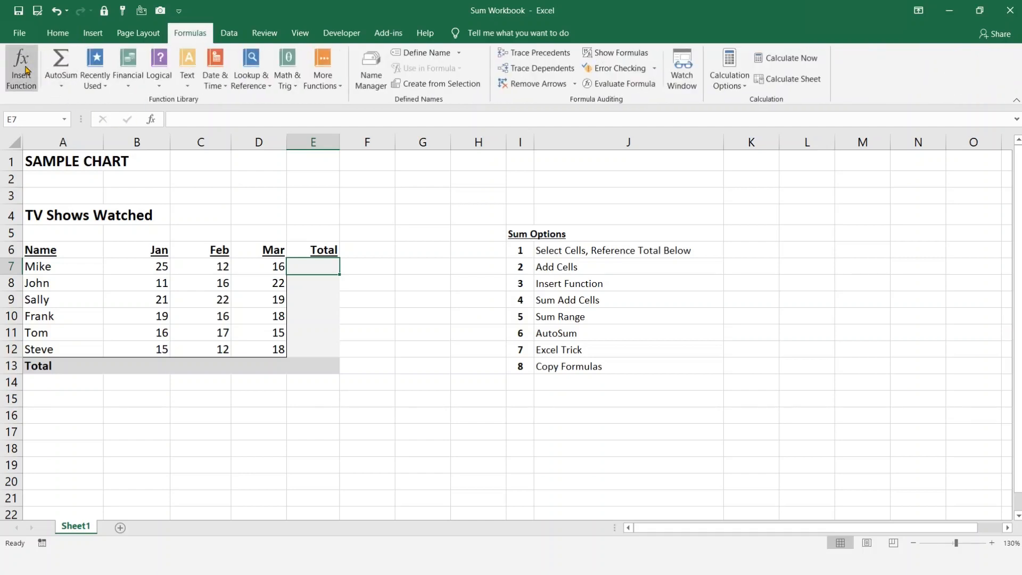
{"action": "double_click", "coordinate": [313, 266]}
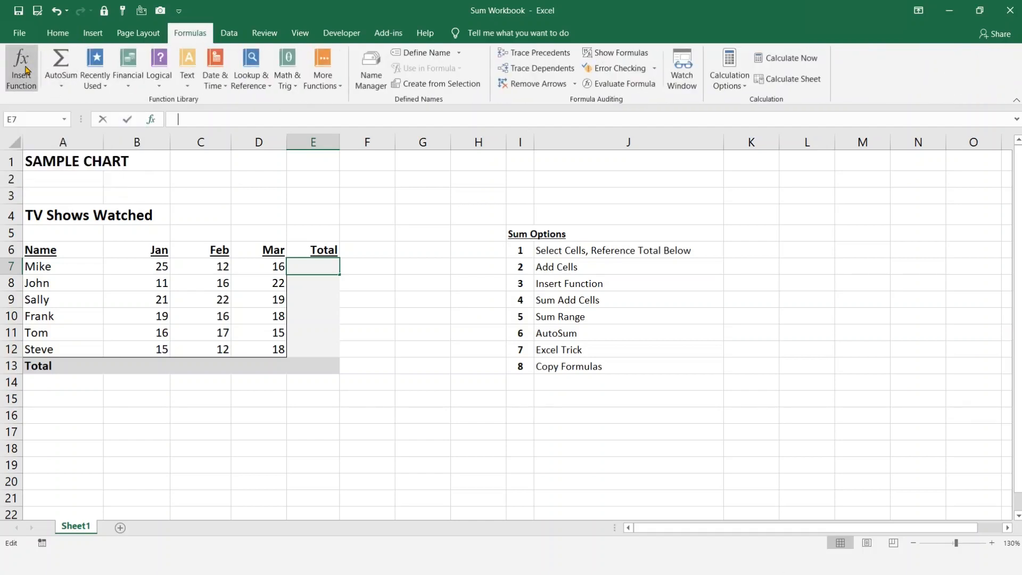
{"action": "left_click", "coordinate": [21, 67]}
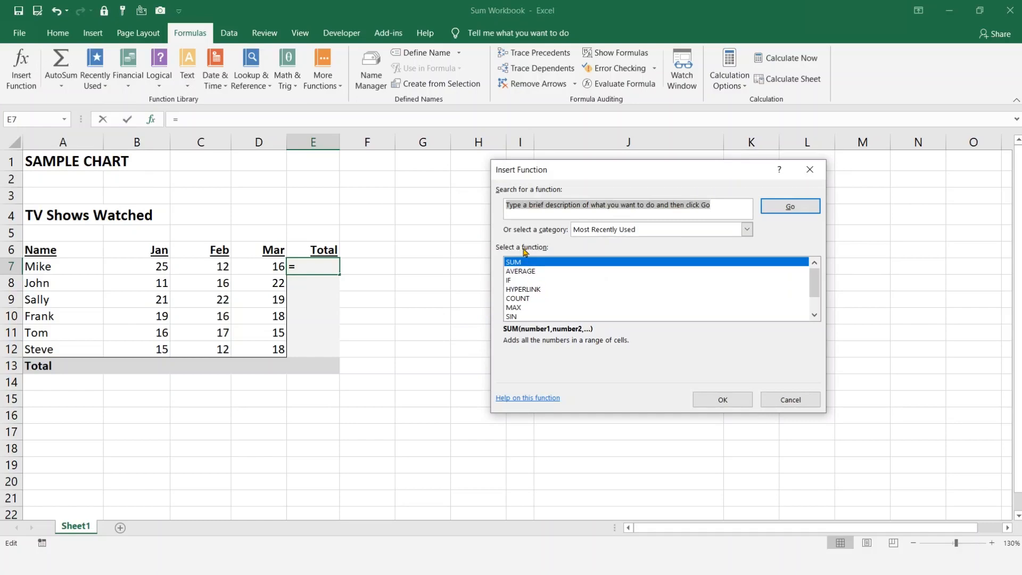
{"action": "mouse_move", "coordinate": [516, 270]}
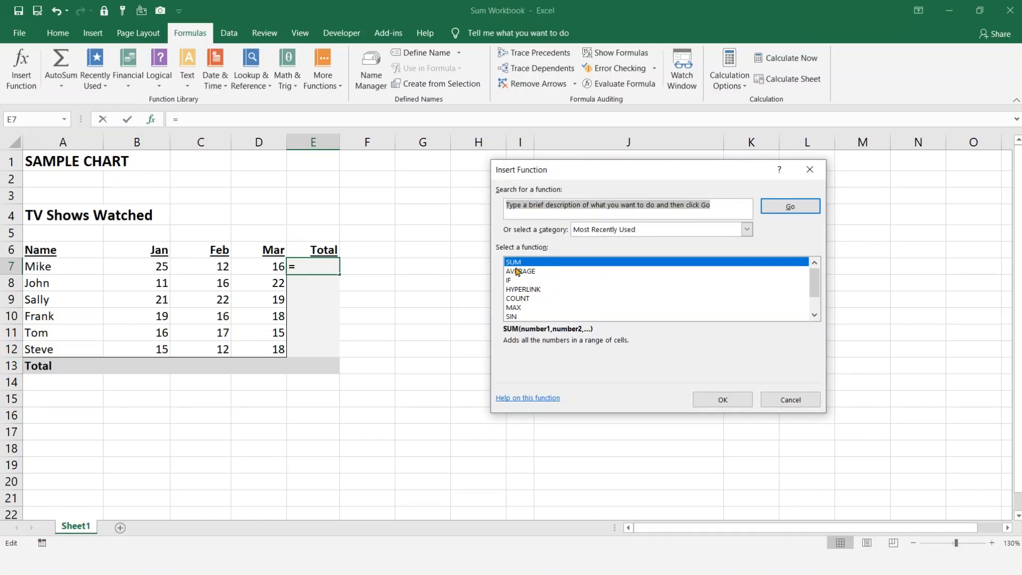
{"action": "left_click", "coordinate": [720, 400]}
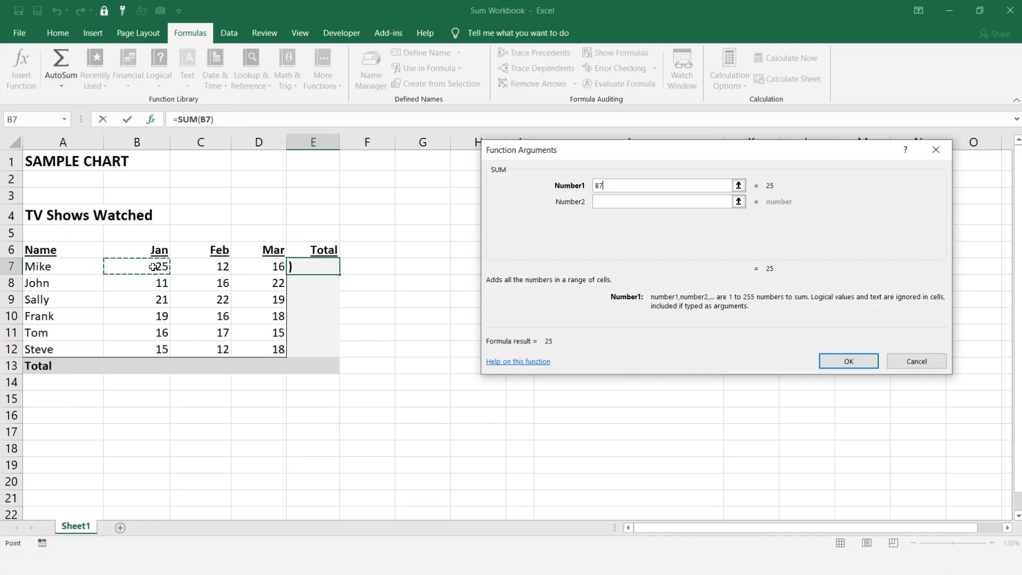
{"action": "mouse_move", "coordinate": [212, 279]}
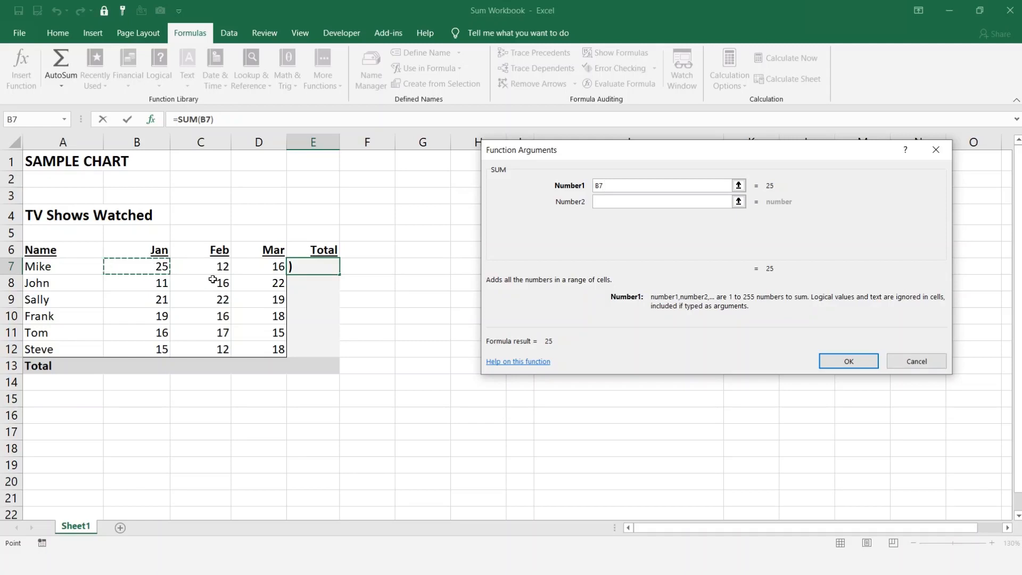
{"action": "left_click", "coordinate": [661, 201]}
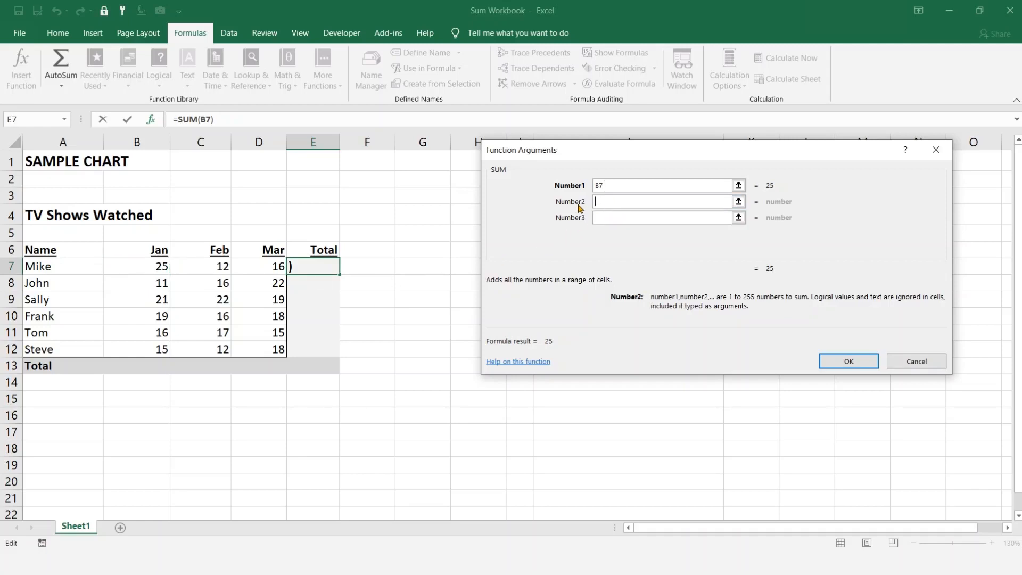
{"action": "left_click", "coordinate": [200, 266]}
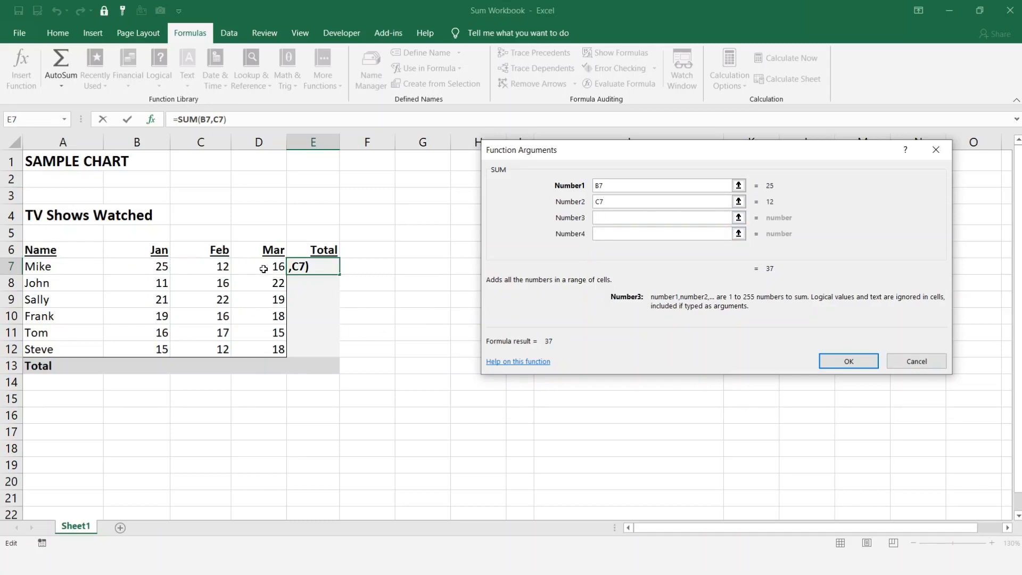
{"action": "left_click", "coordinate": [258, 266]}
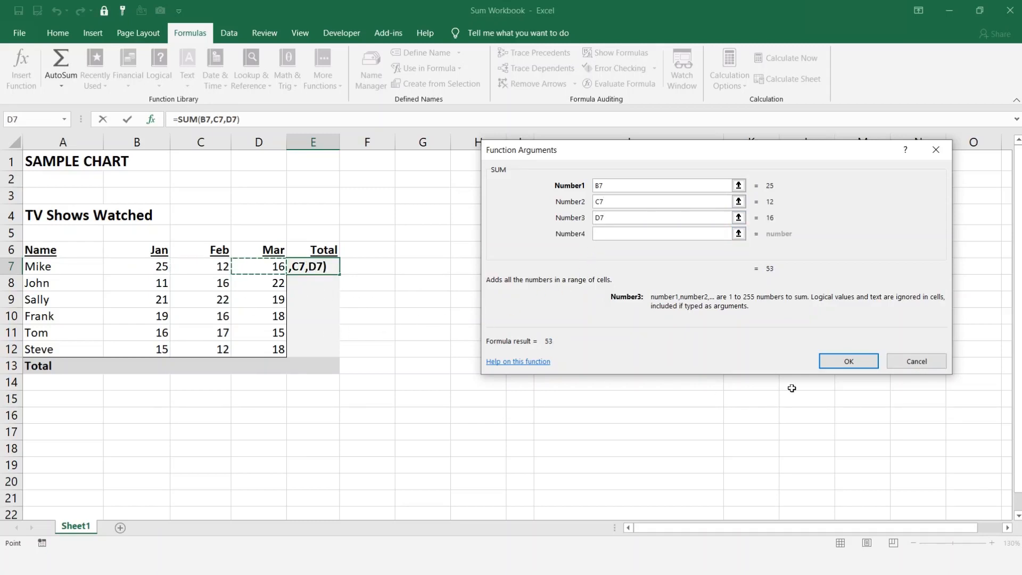
{"action": "left_click", "coordinate": [847, 361]}
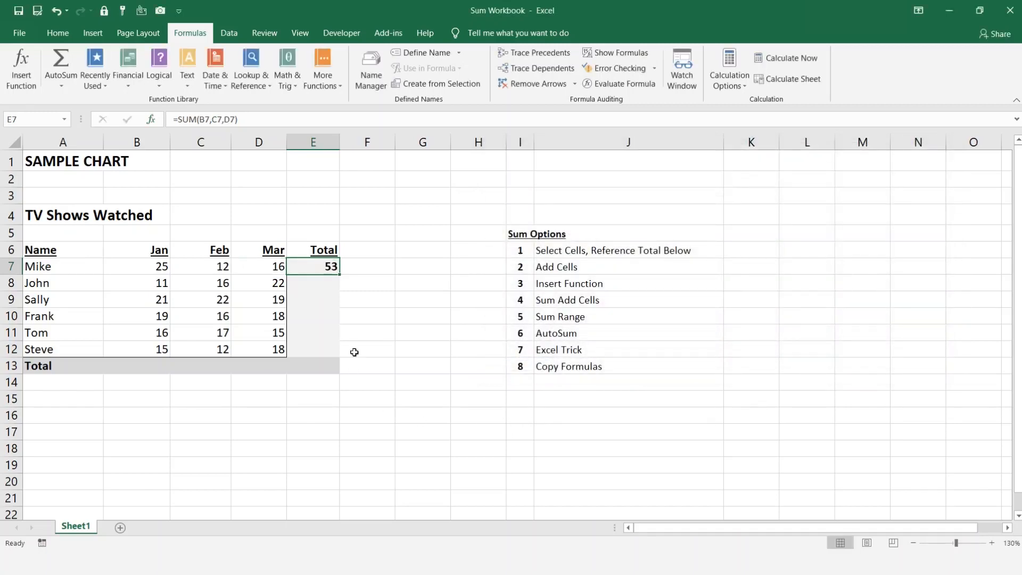
{"action": "mouse_move", "coordinate": [377, 331]}
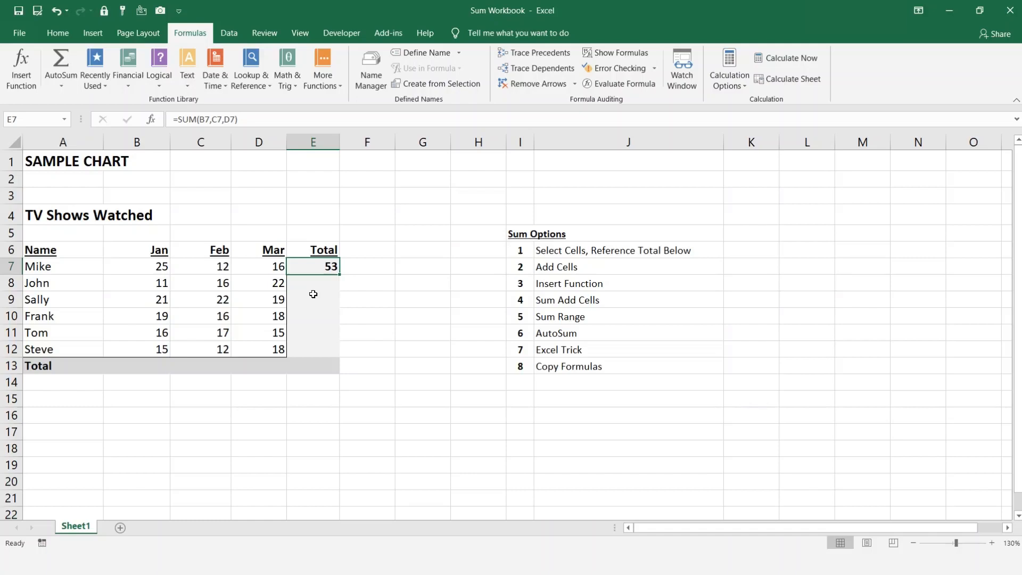
{"action": "mouse_move", "coordinate": [398, 308]}
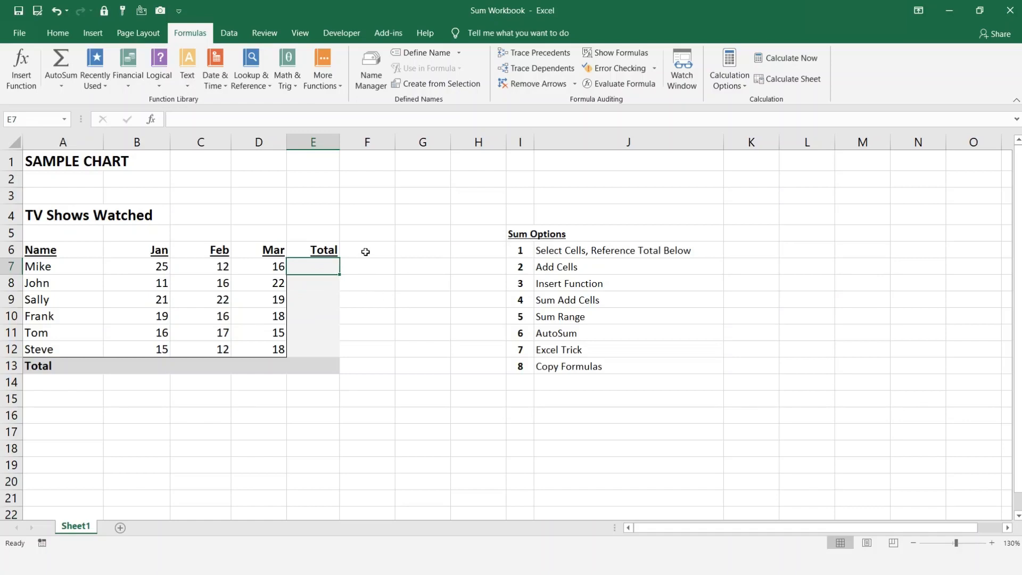
- Insert SUM in E7 with the range B7:D7 as Number1, showing 53
{"action": "left_click", "coordinate": [20, 69]}
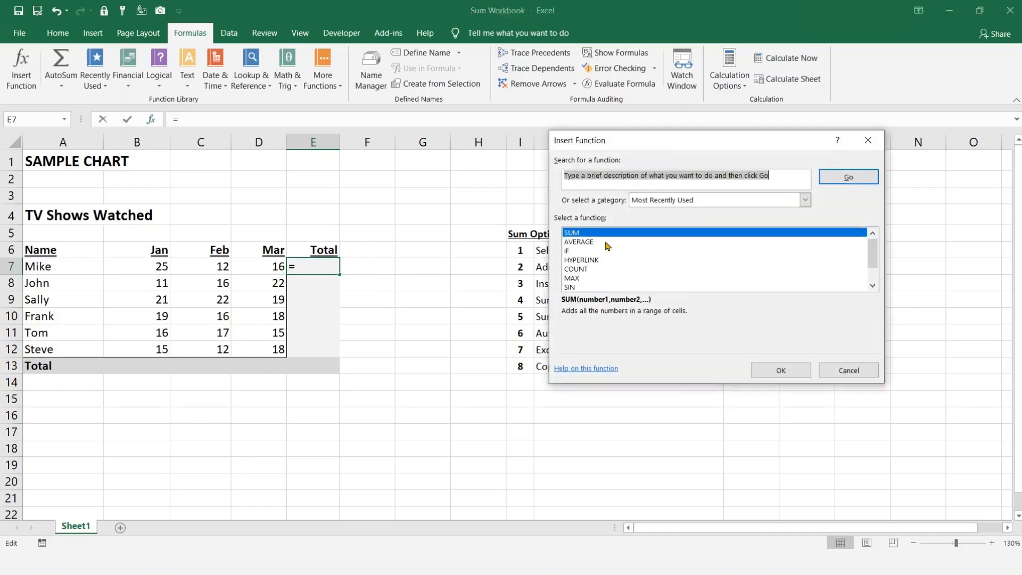
{"action": "left_click", "coordinate": [779, 370]}
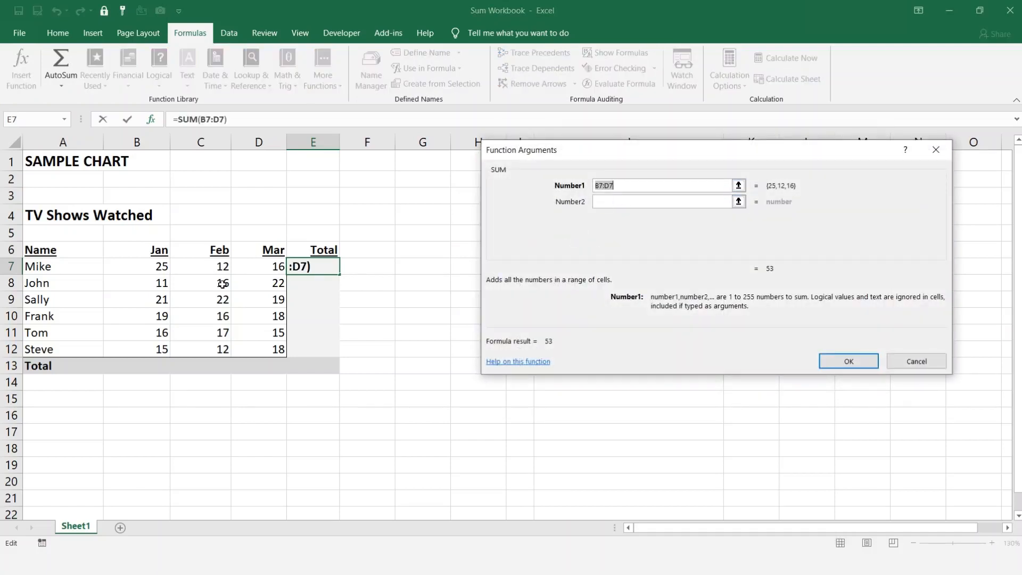
{"action": "left_click", "coordinate": [136, 266]}
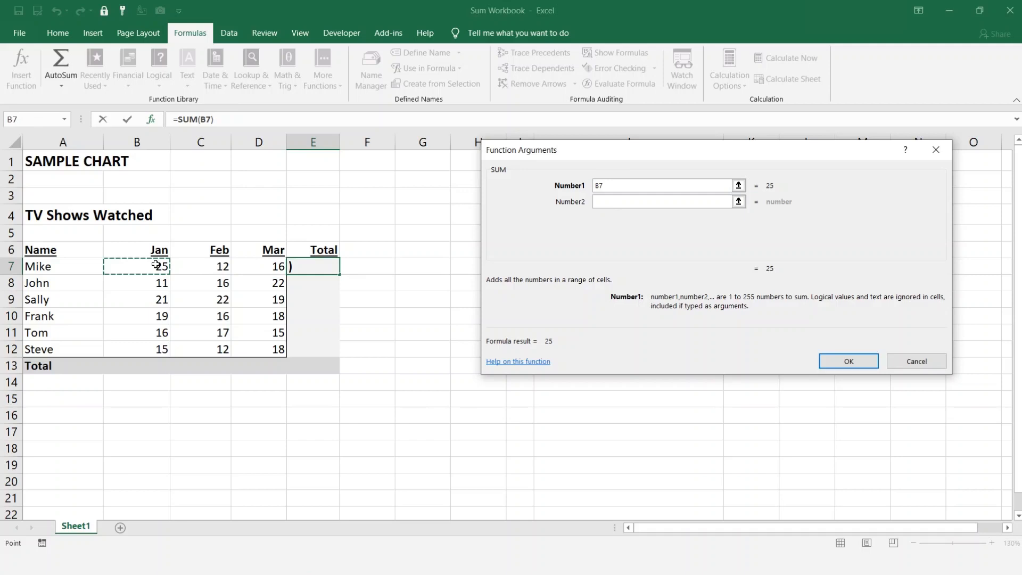
{"action": "left_click_drag", "start_coordinate": [136, 266], "coordinate": [259, 266]}
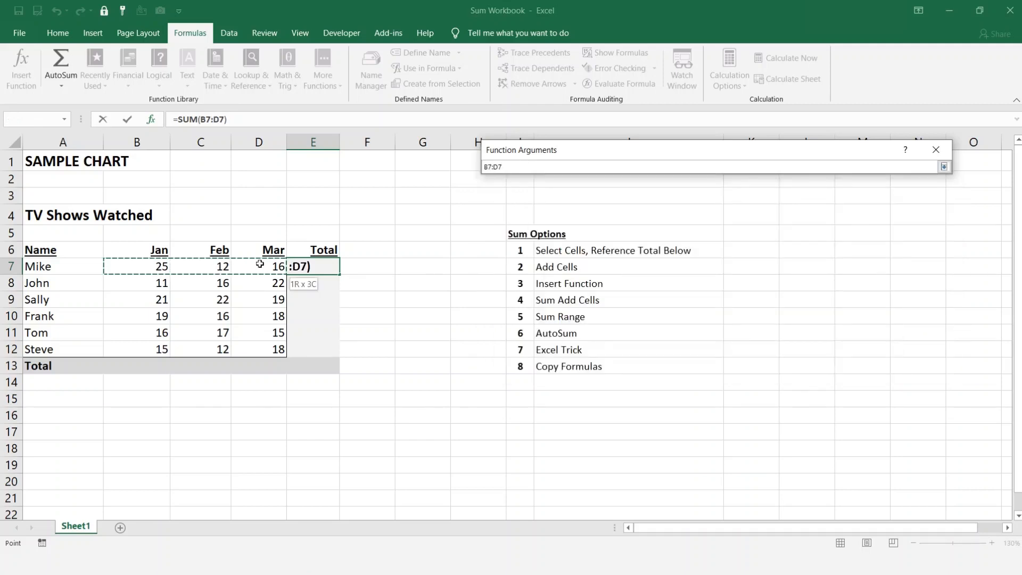
{"action": "left_click", "coordinate": [943, 166]}
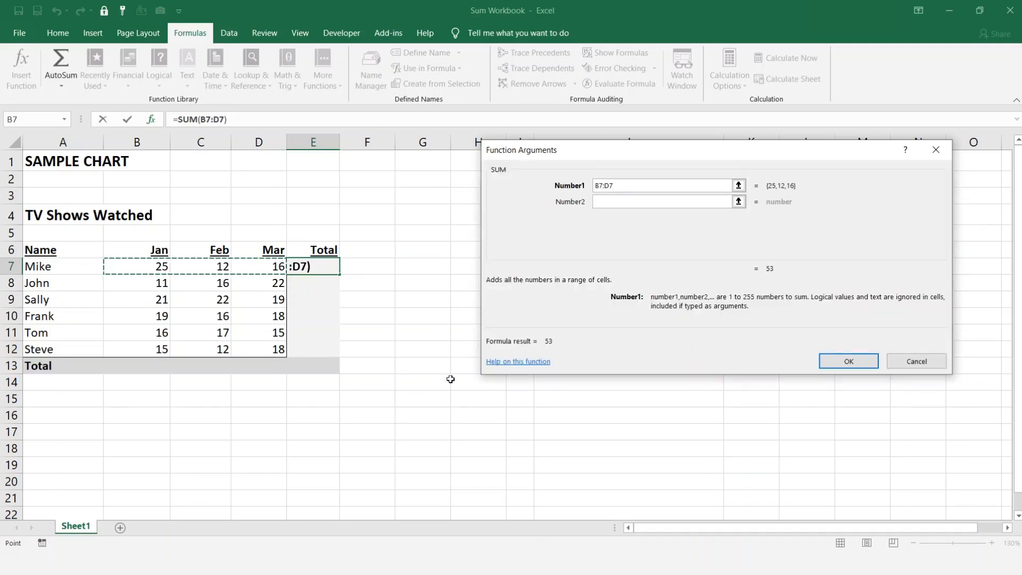
{"action": "left_click", "coordinate": [662, 185]}
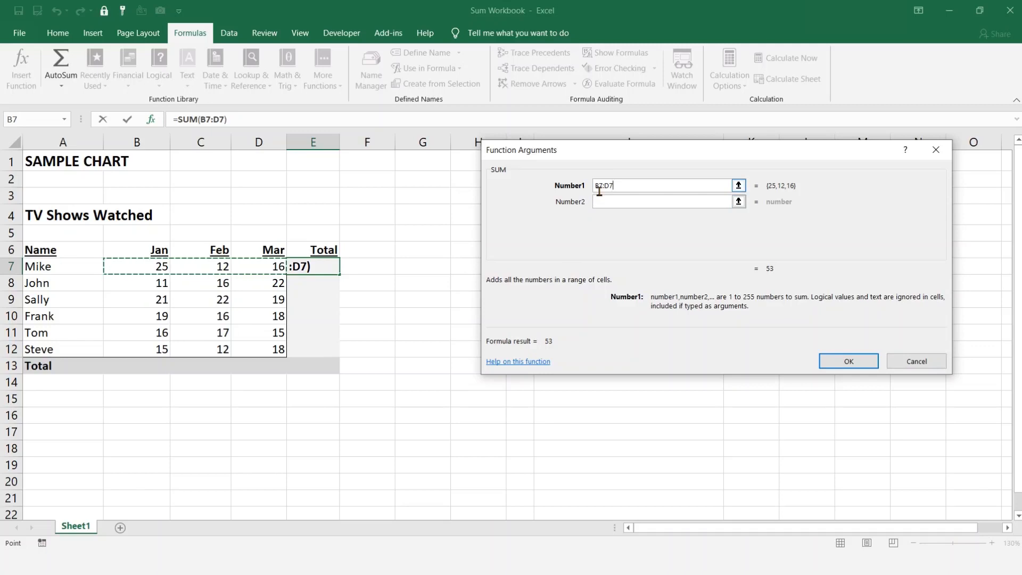
{"action": "left_click", "coordinate": [847, 360]}
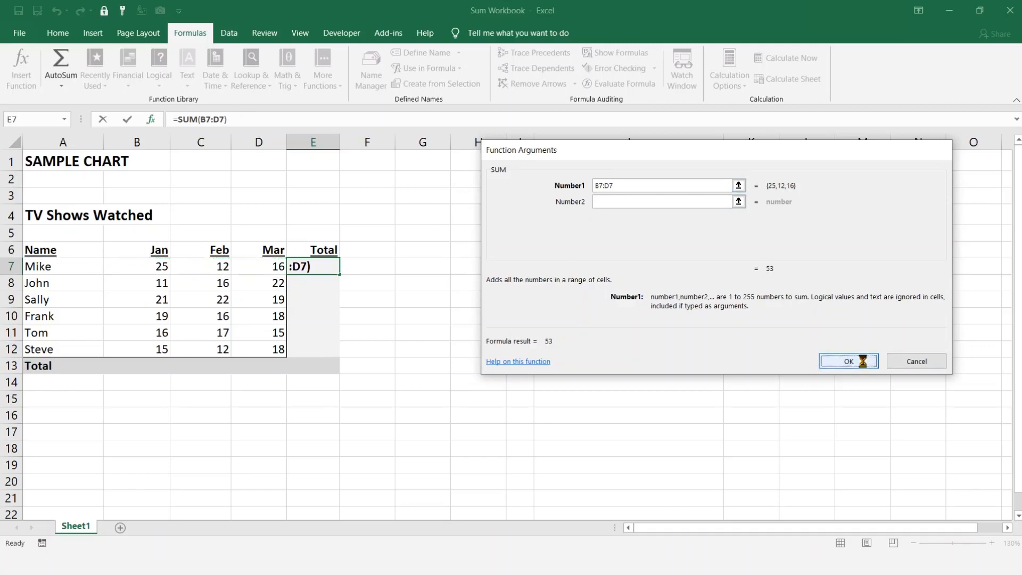
{"action": "left_click", "coordinate": [847, 361]}
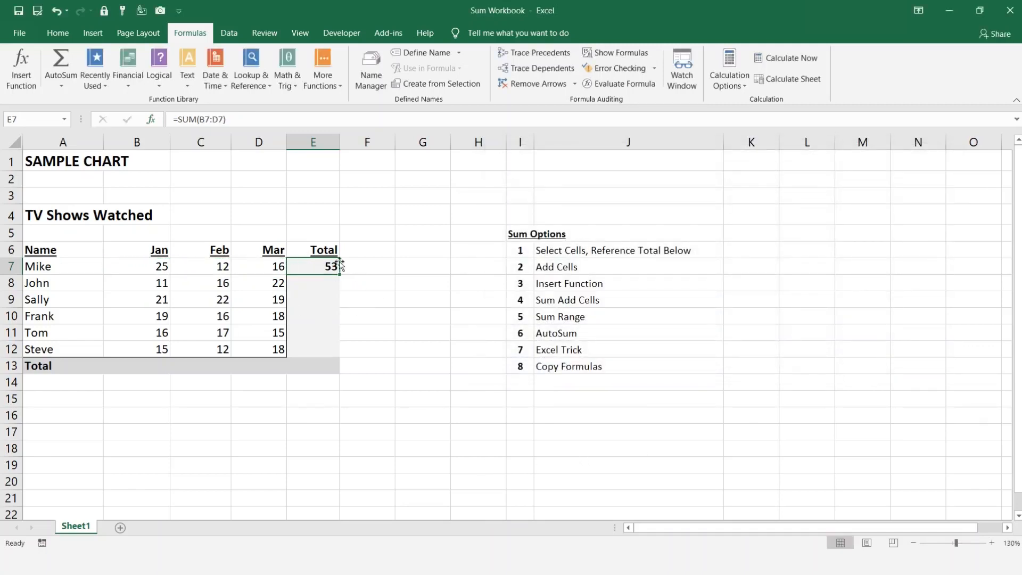
{"action": "mouse_move", "coordinate": [392, 294]}
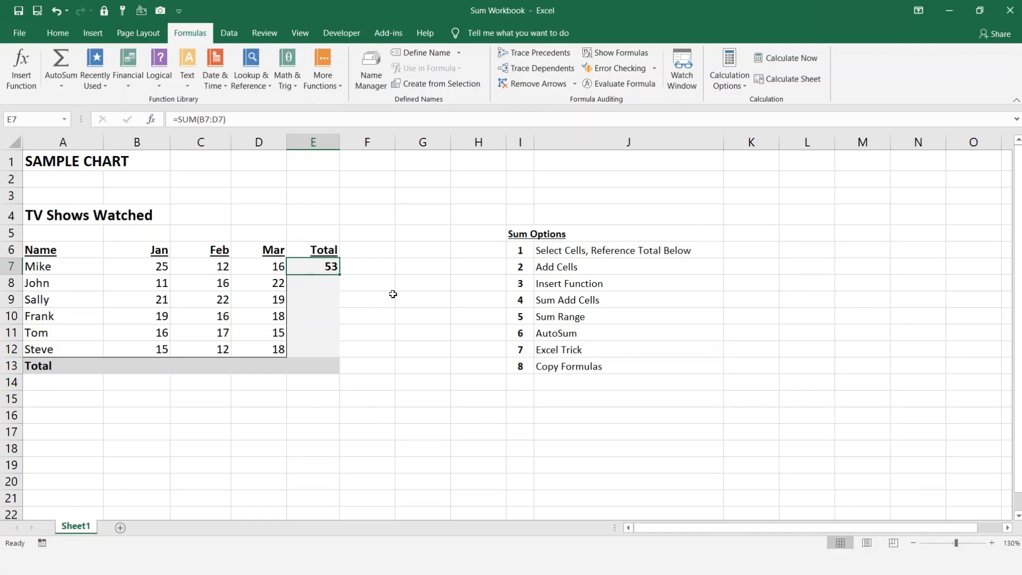
{"action": "mouse_move", "coordinate": [398, 294]}
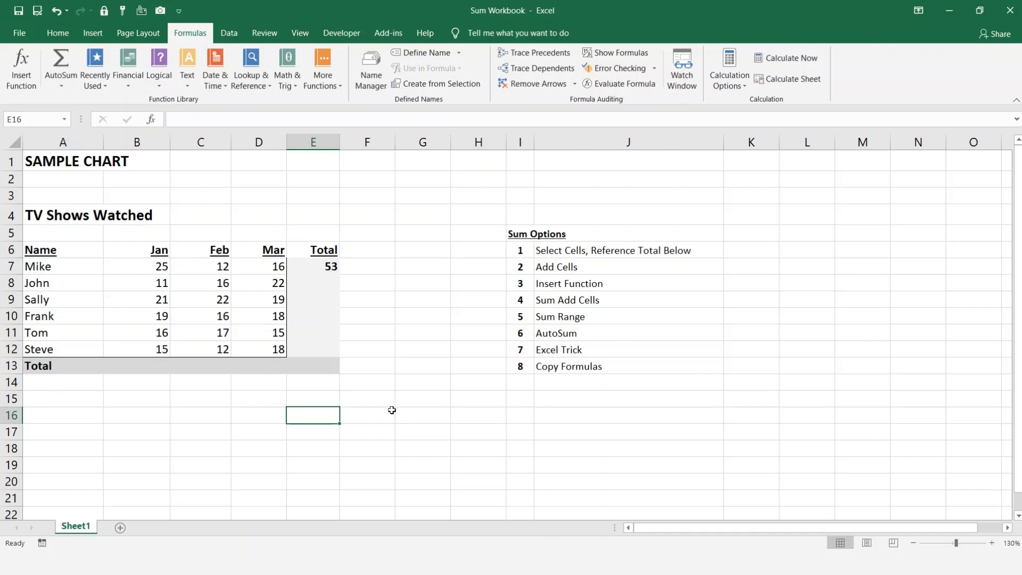
{"action": "mouse_move", "coordinate": [423, 384]}
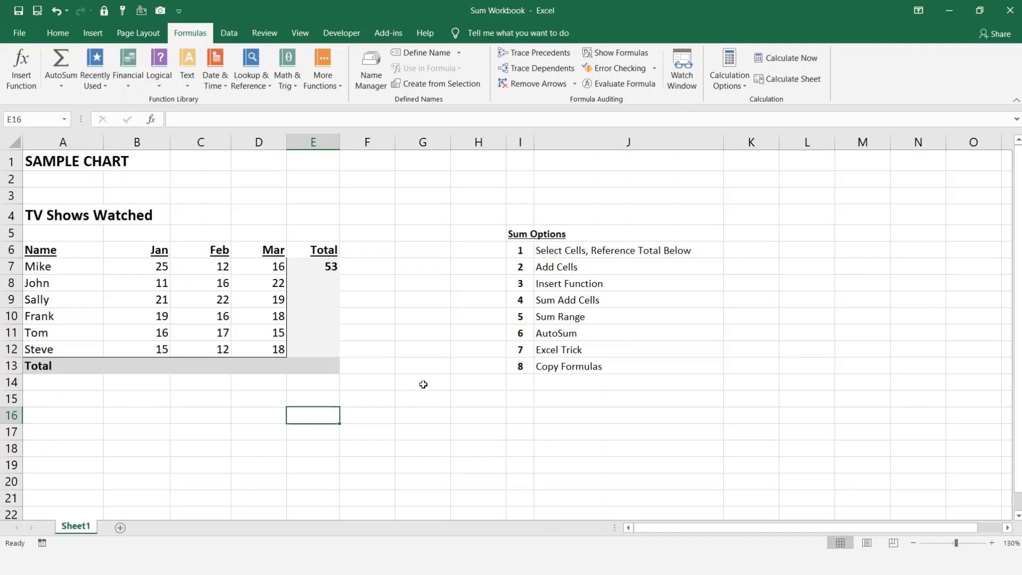
{"action": "mouse_move", "coordinate": [407, 394]}
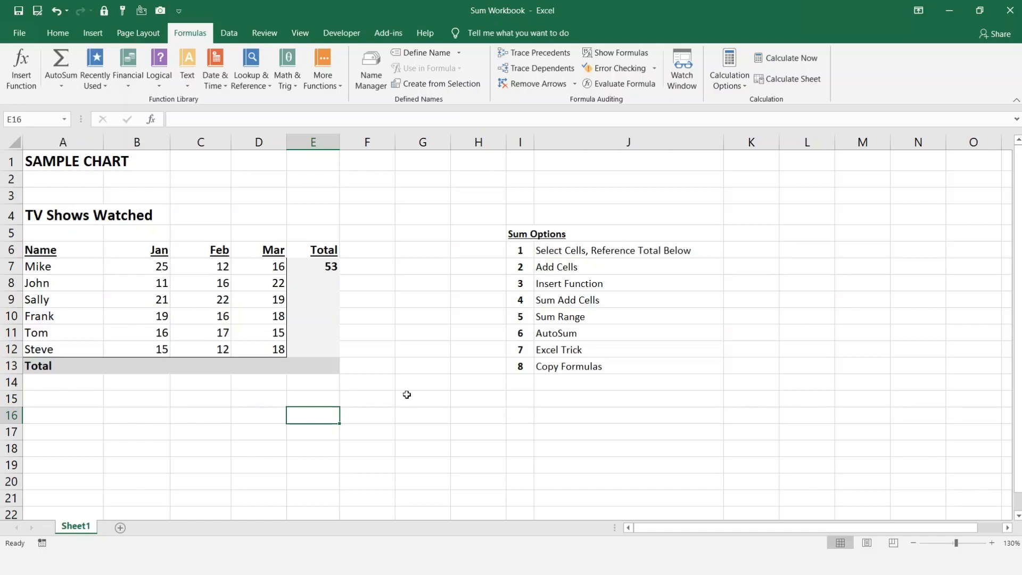
{"action": "mouse_move", "coordinate": [352, 275]}
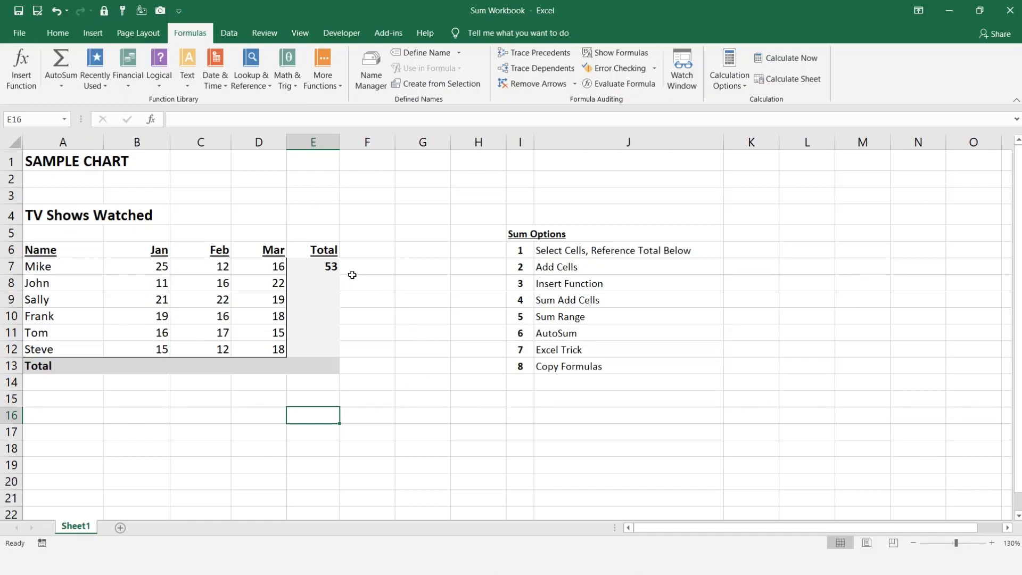
{"action": "mouse_move", "coordinate": [21, 67]}
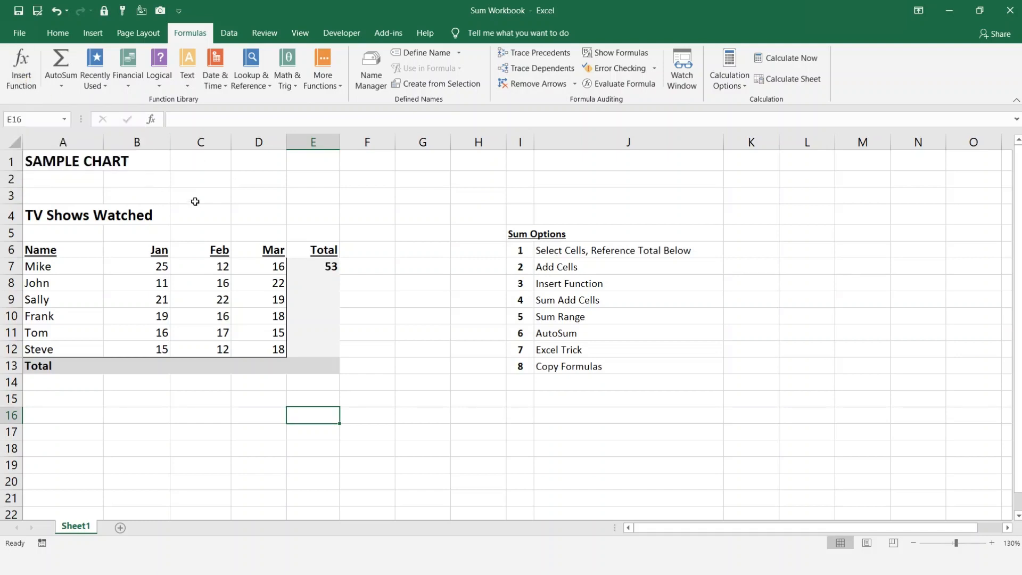
- Clear Mike's total formula from cell E7
{"action": "left_click", "coordinate": [313, 267]}
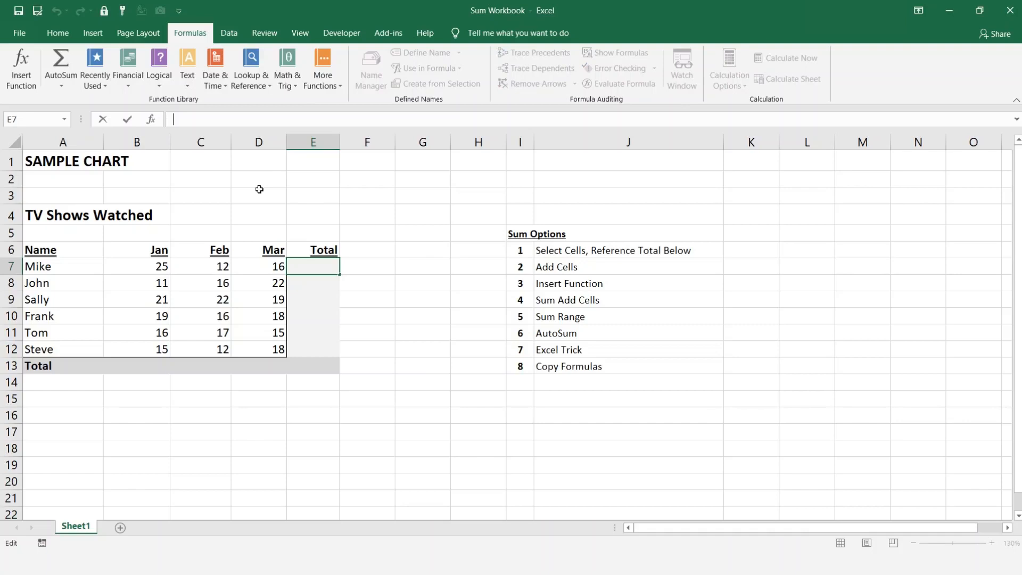
- Type =SUM( in E7 and add B7, C7 and D7 as separate arguments
{"action": "type", "text": "=su"}
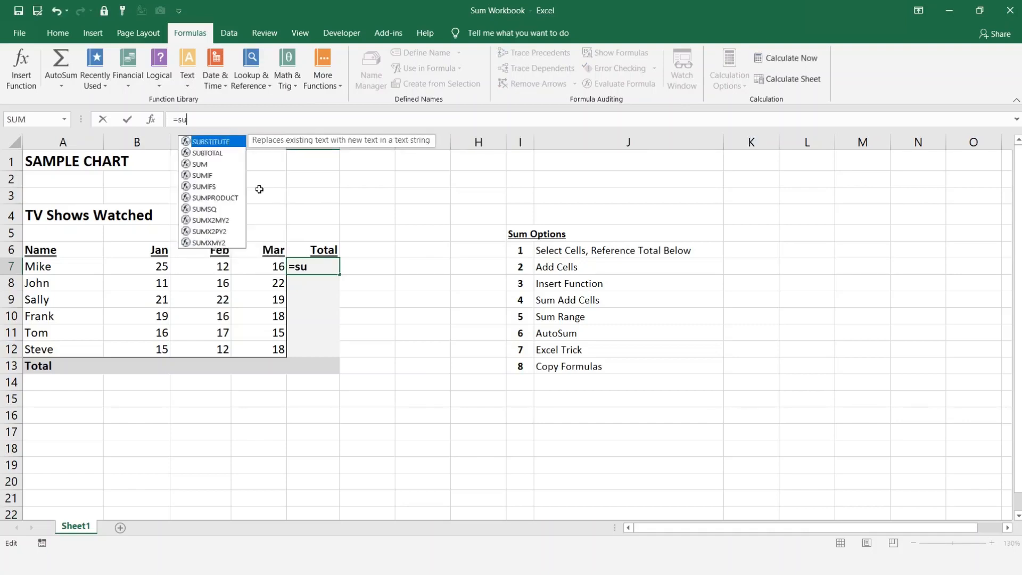
{"action": "type", "text": "m"}
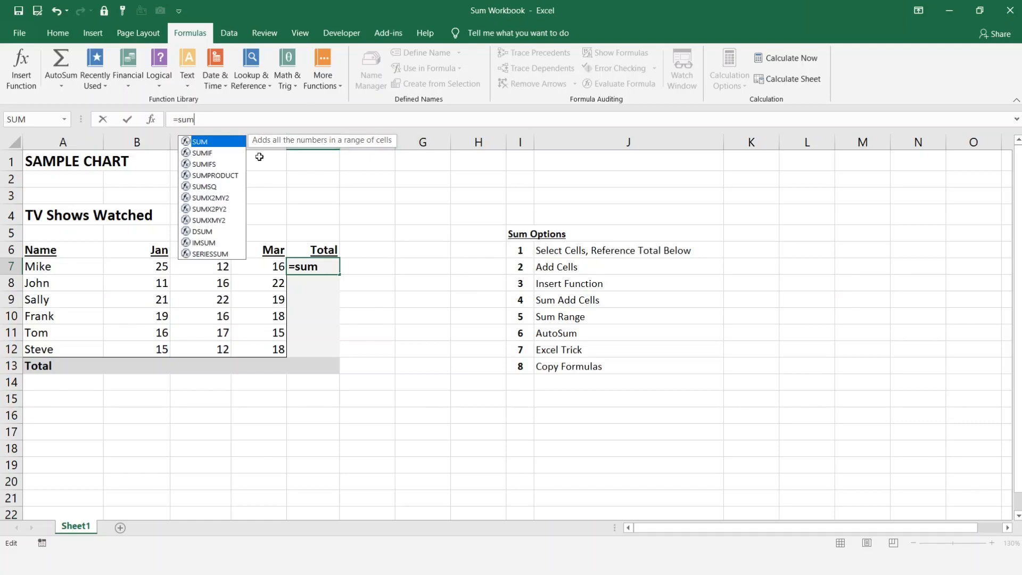
{"action": "type", "text": "("}
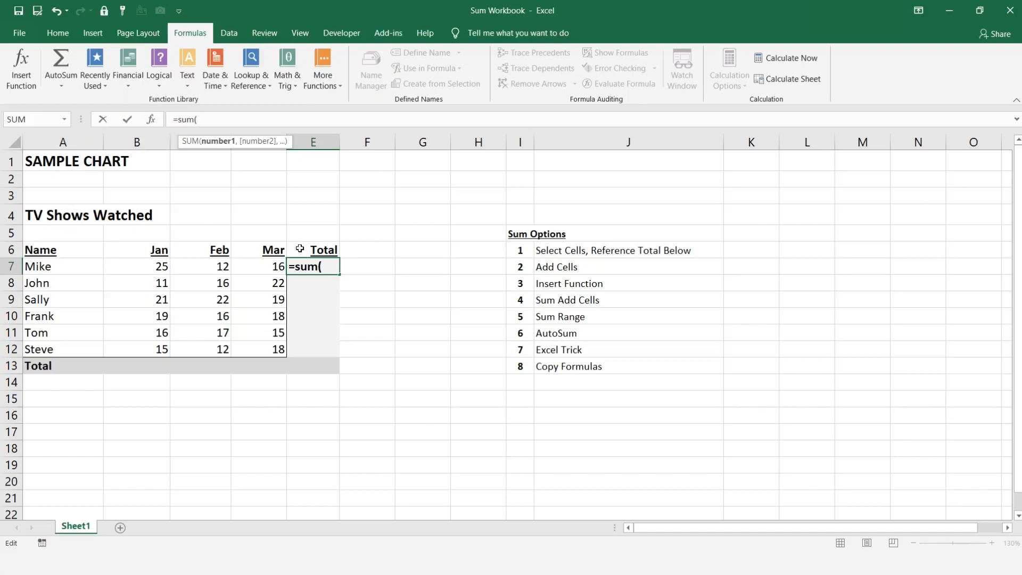
{"action": "left_click", "coordinate": [137, 266]}
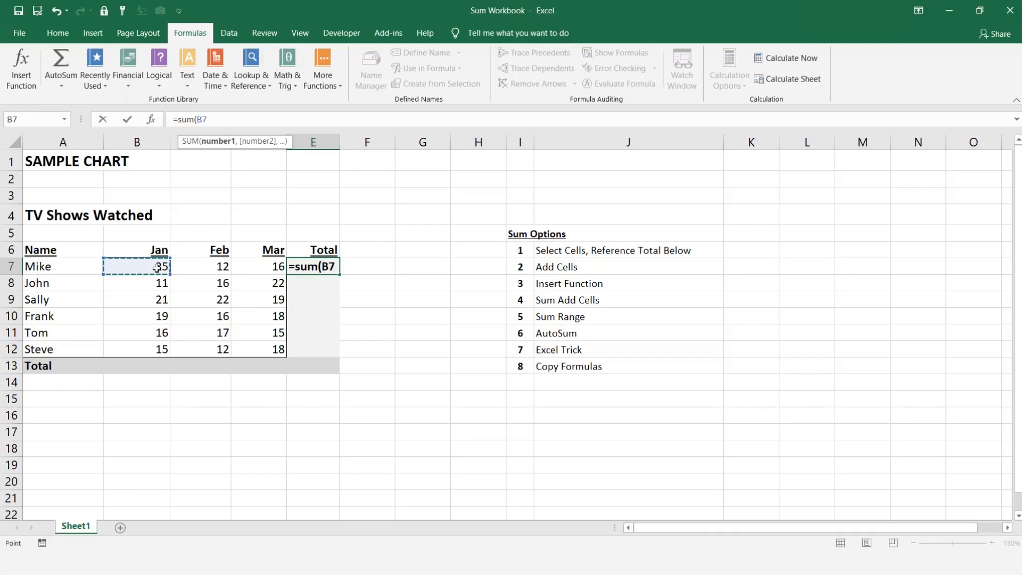
{"action": "left_click", "coordinate": [220, 266]}
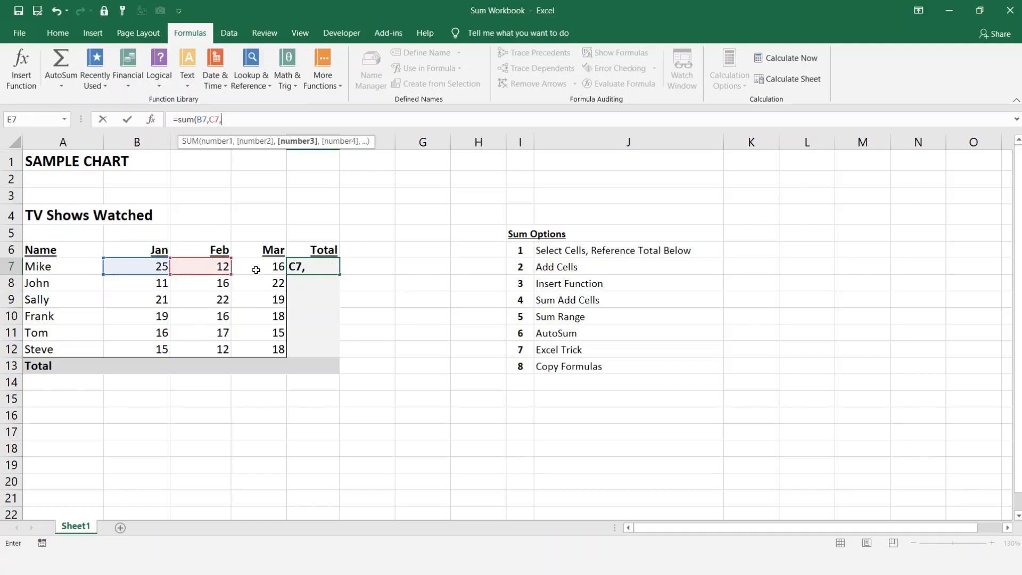
{"action": "left_click", "coordinate": [273, 266]}
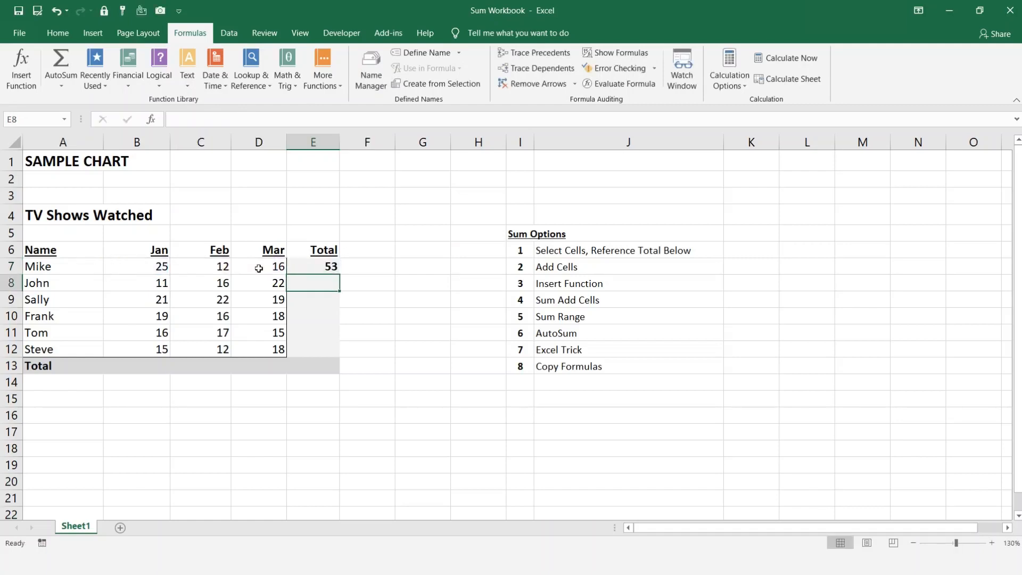
{"action": "mouse_move", "coordinate": [379, 269]}
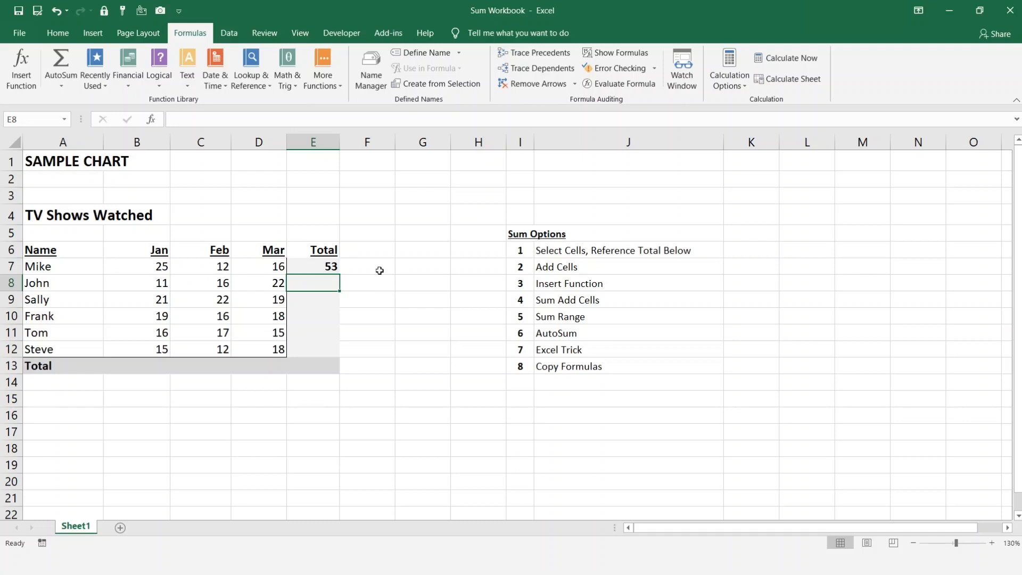
{"action": "mouse_move", "coordinate": [457, 350]}
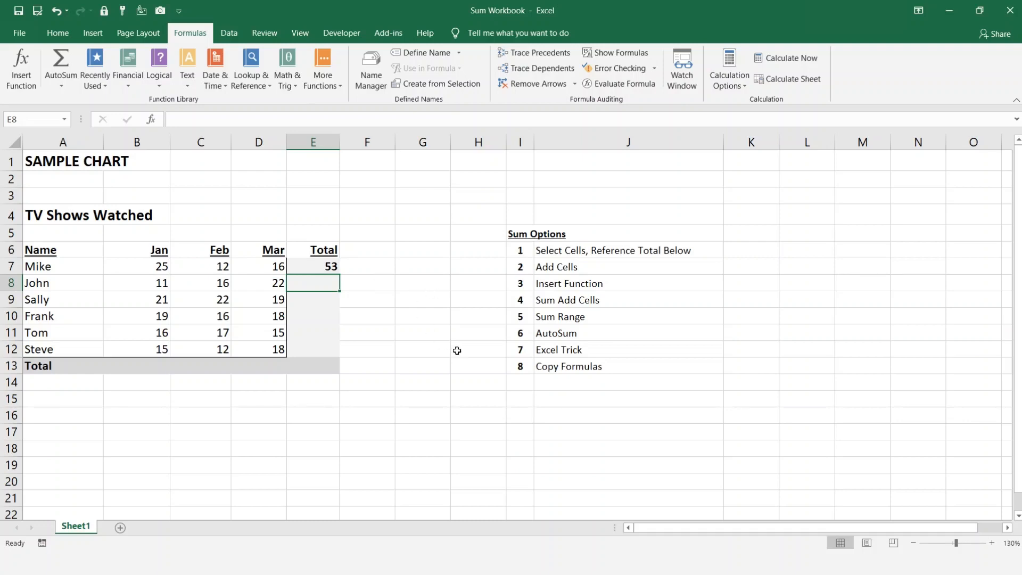
{"action": "mouse_move", "coordinate": [538, 317]}
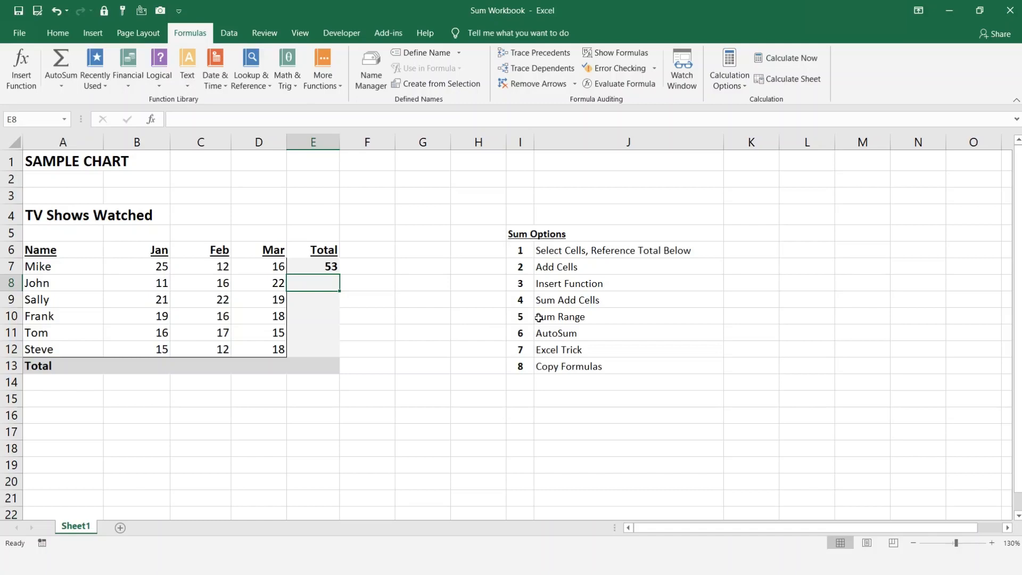
{"action": "left_click", "coordinate": [313, 266]}
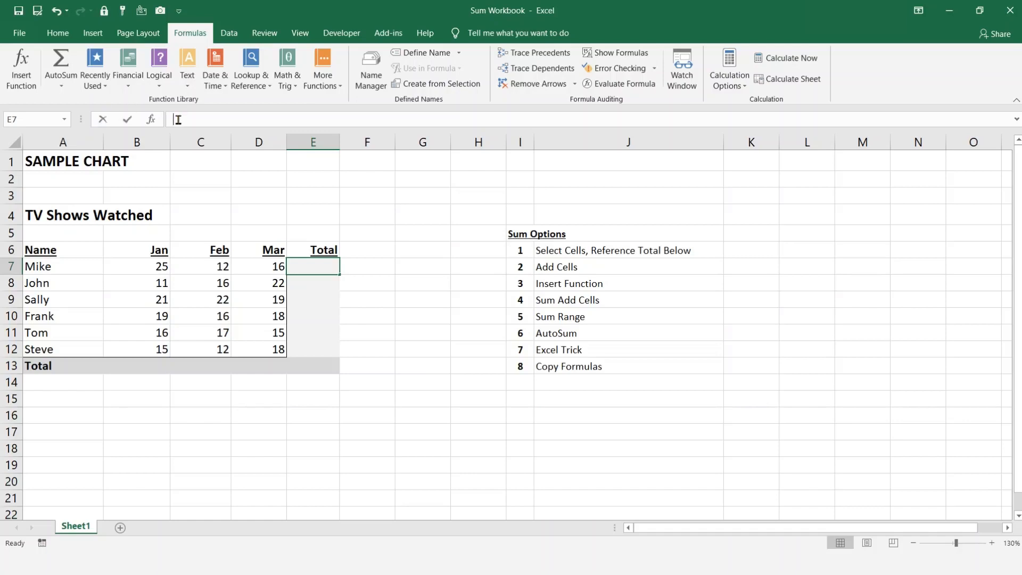
- Type =SUM(B7:D7) in E7 by dragging across the range, giving 53
{"action": "type", "text": "=s"}
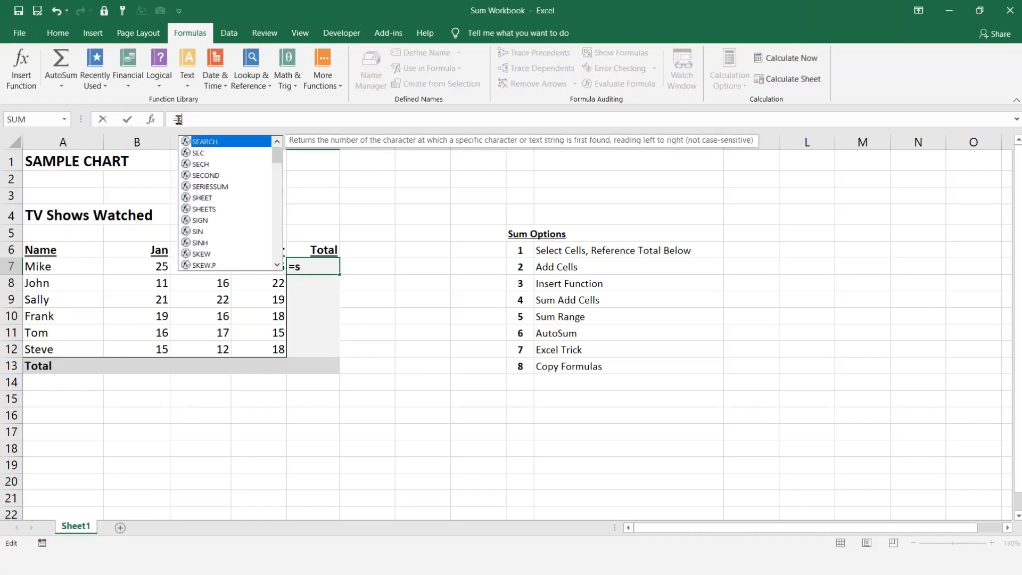
{"action": "type", "text": "um("}
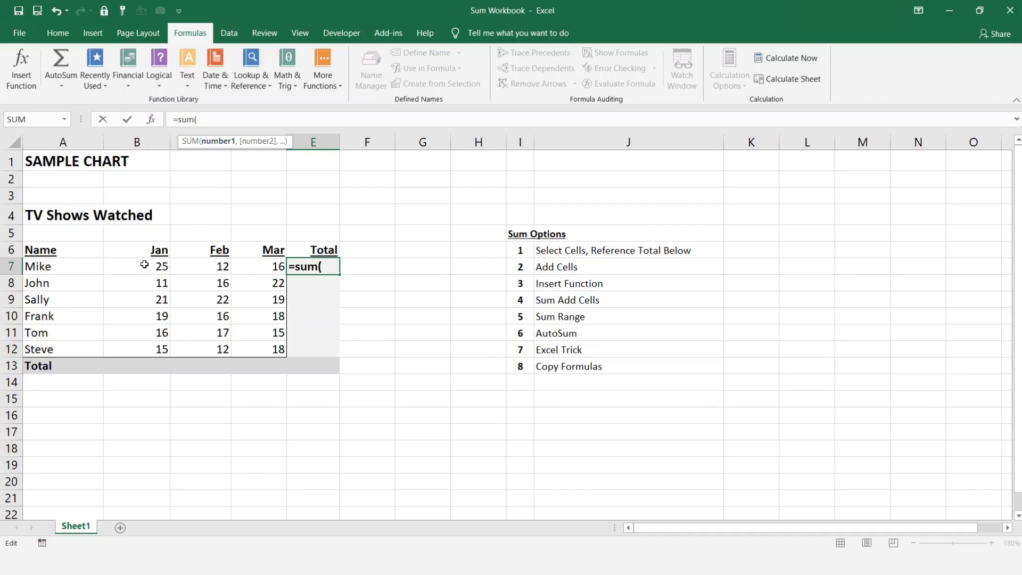
{"action": "left_click_drag", "start_coordinate": [136, 266], "coordinate": [276, 267]}
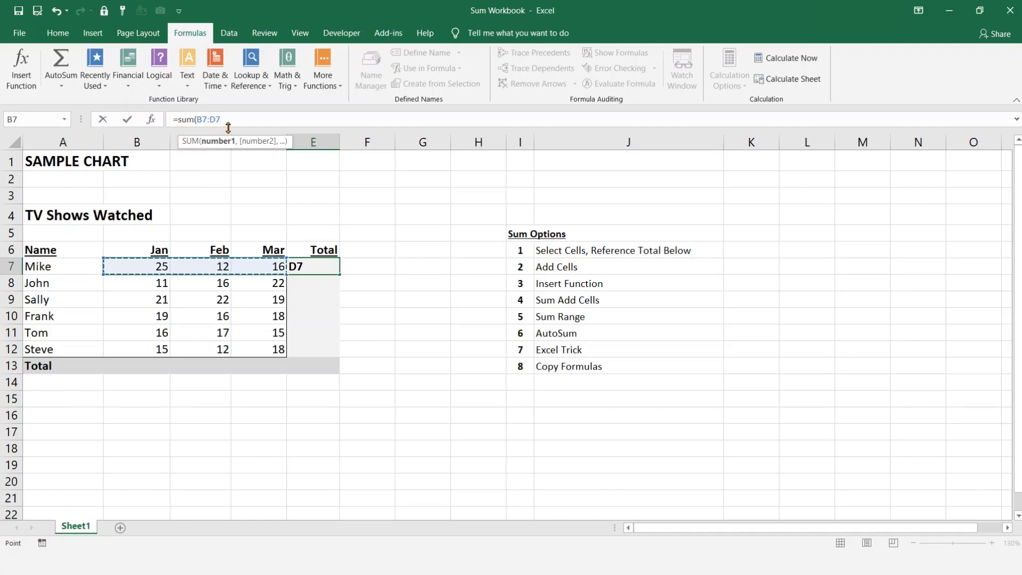
{"action": "type", "text": ")"}
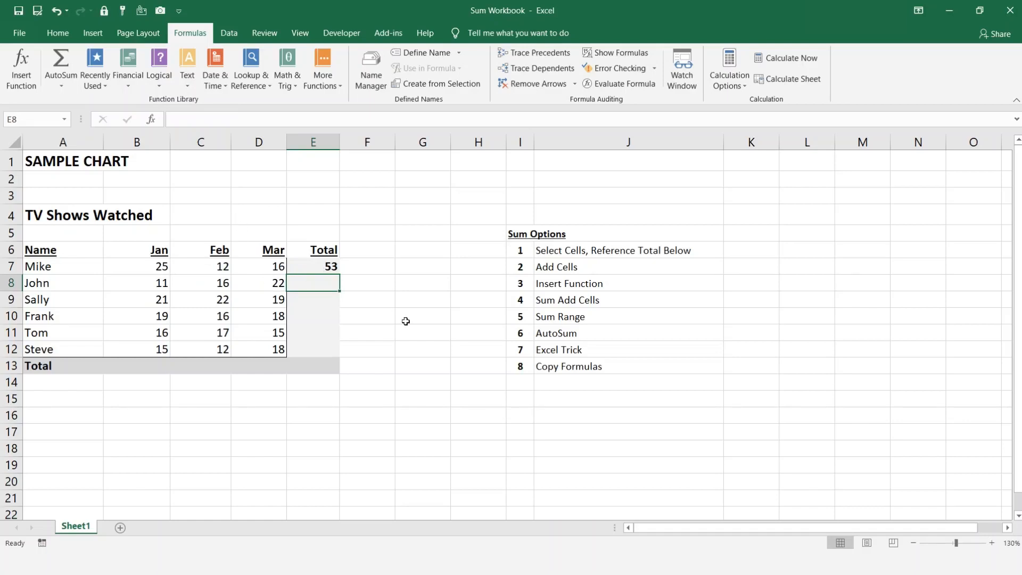
{"action": "mouse_move", "coordinate": [459, 363]}
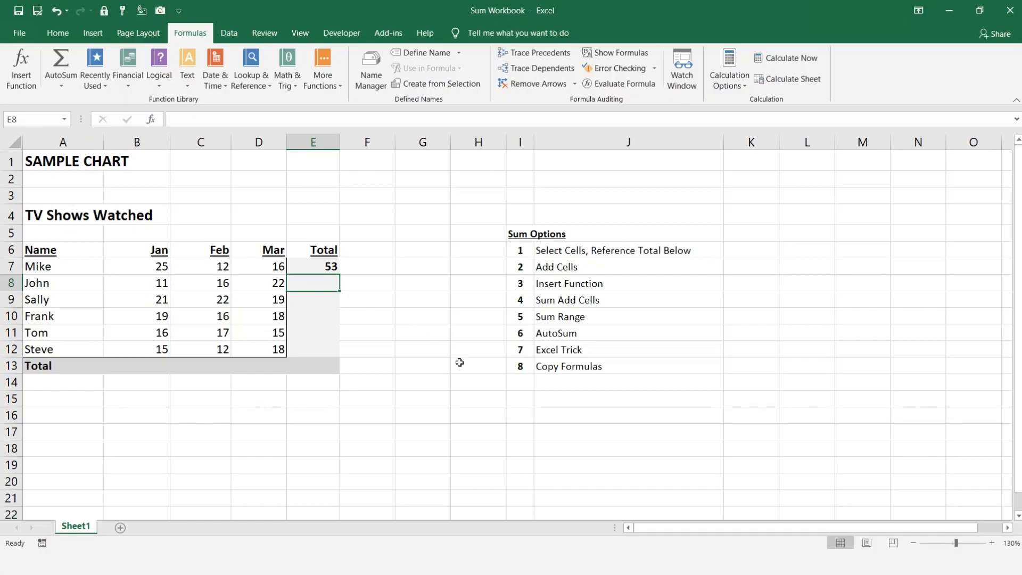
{"action": "mouse_move", "coordinate": [398, 277]}
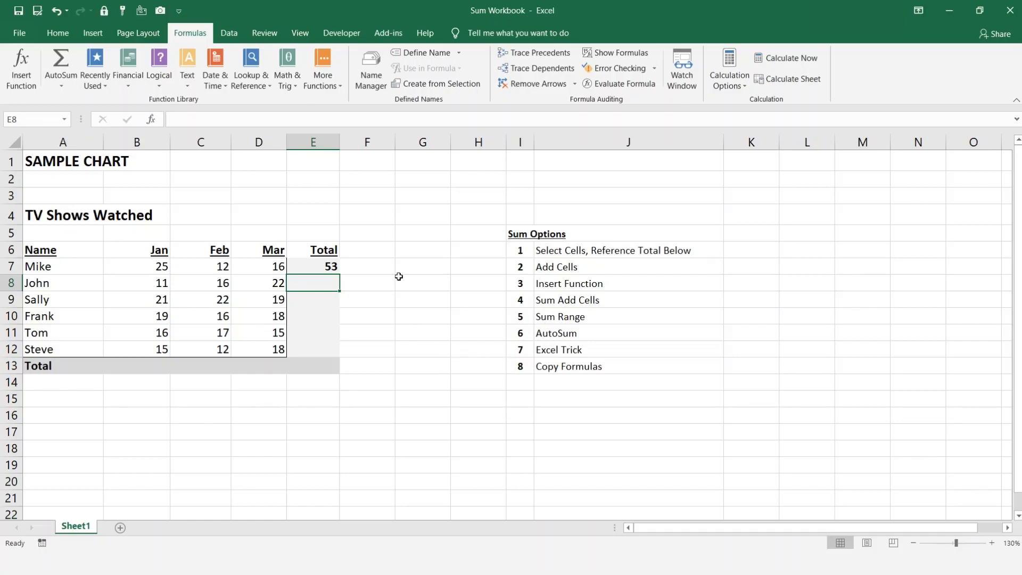
{"action": "left_click", "coordinate": [366, 415]}
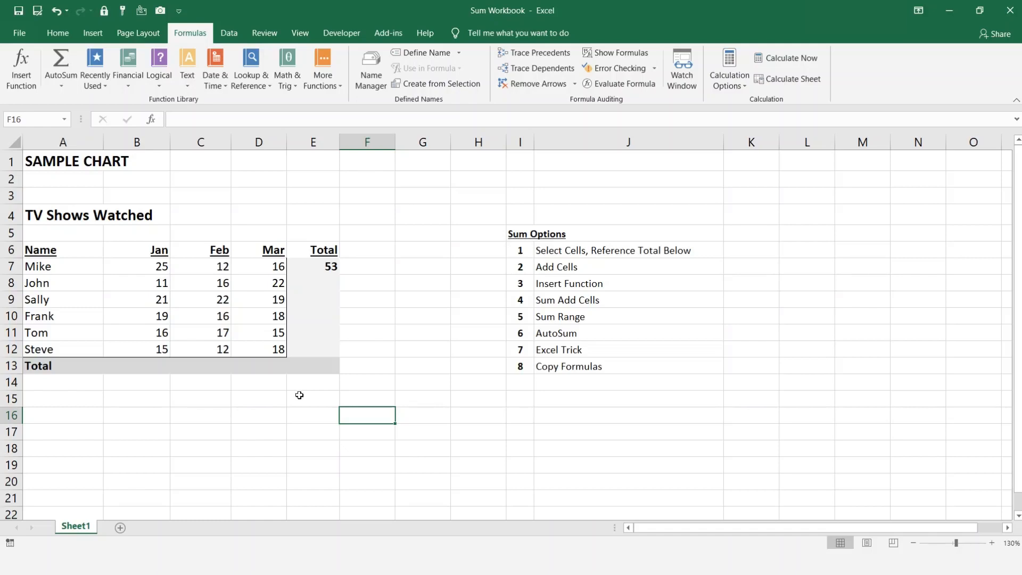
- Select Mike's Total cell E7 and clear it
{"action": "left_click", "coordinate": [313, 266]}
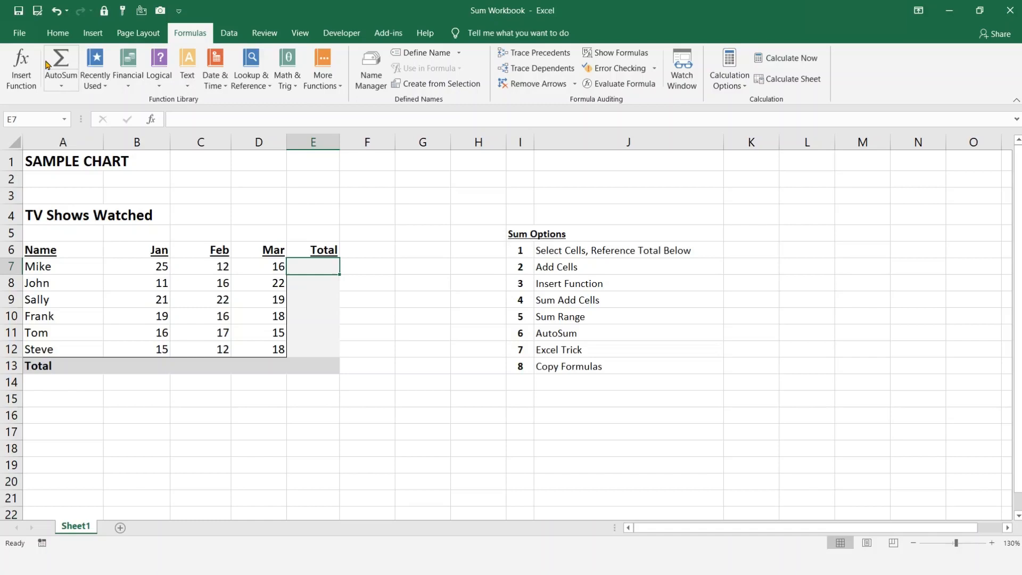
{"action": "left_click", "coordinate": [57, 32]}
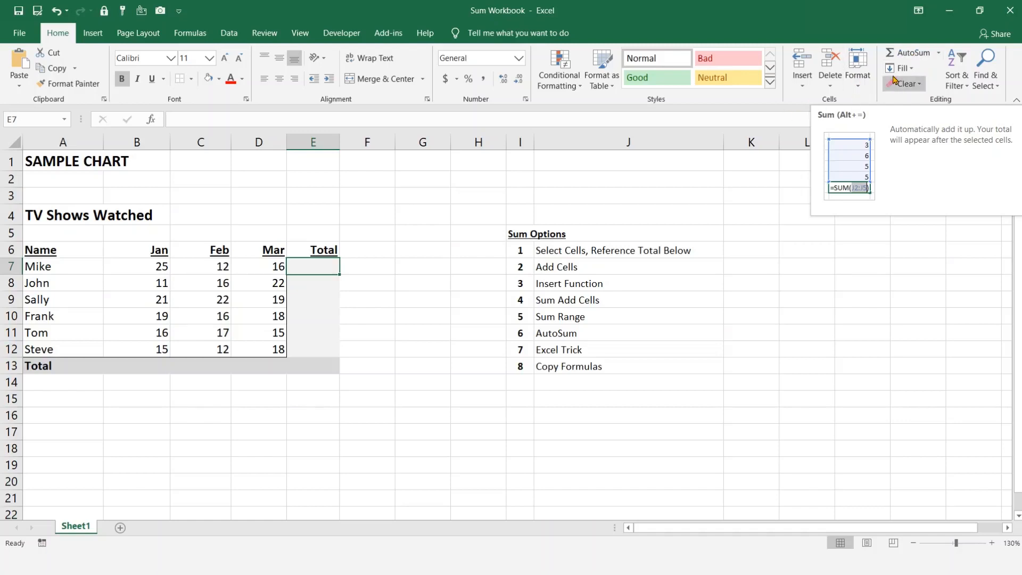
{"action": "mouse_move", "coordinate": [907, 52]}
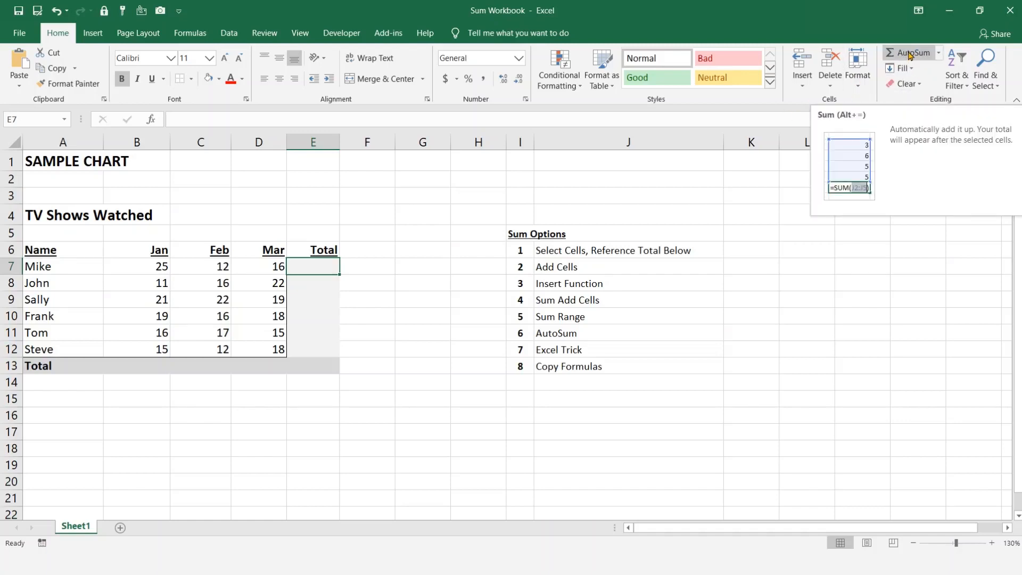
- AutoSum Mike's Jan–Mar counts into E7 as =SUM(B7:D7)
{"action": "left_click", "coordinate": [911, 53]}
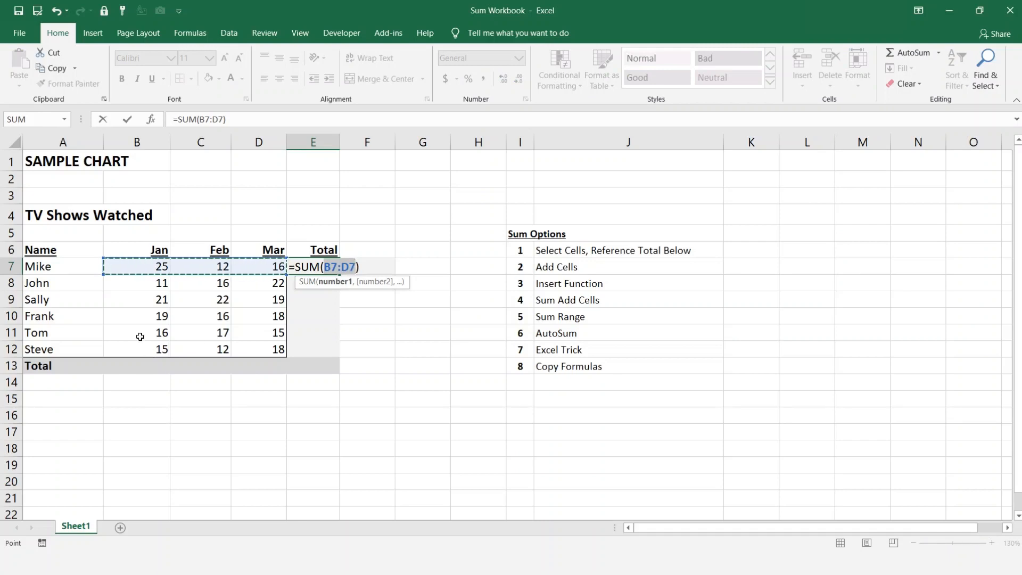
{"action": "mouse_move", "coordinate": [438, 369]}
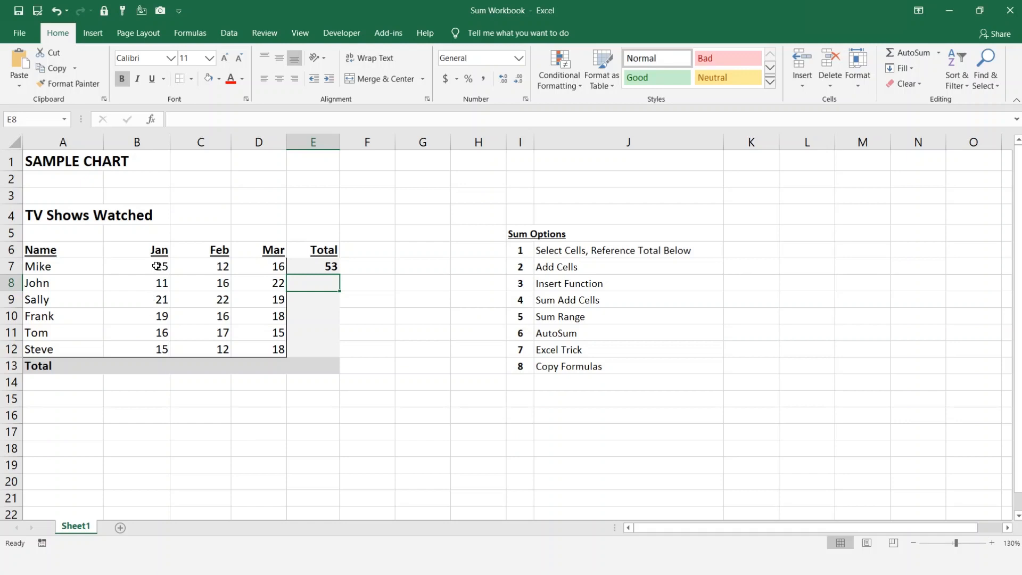
{"action": "mouse_move", "coordinate": [148, 365]}
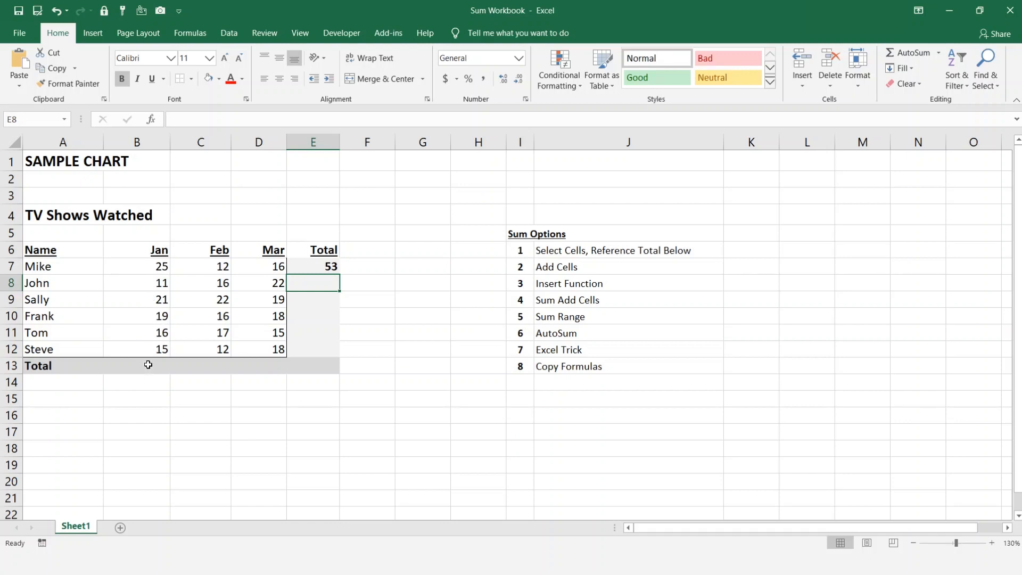
- Enter =SUM(B7:B12) in B13 for a January total of 107
{"action": "left_click", "coordinate": [137, 365]}
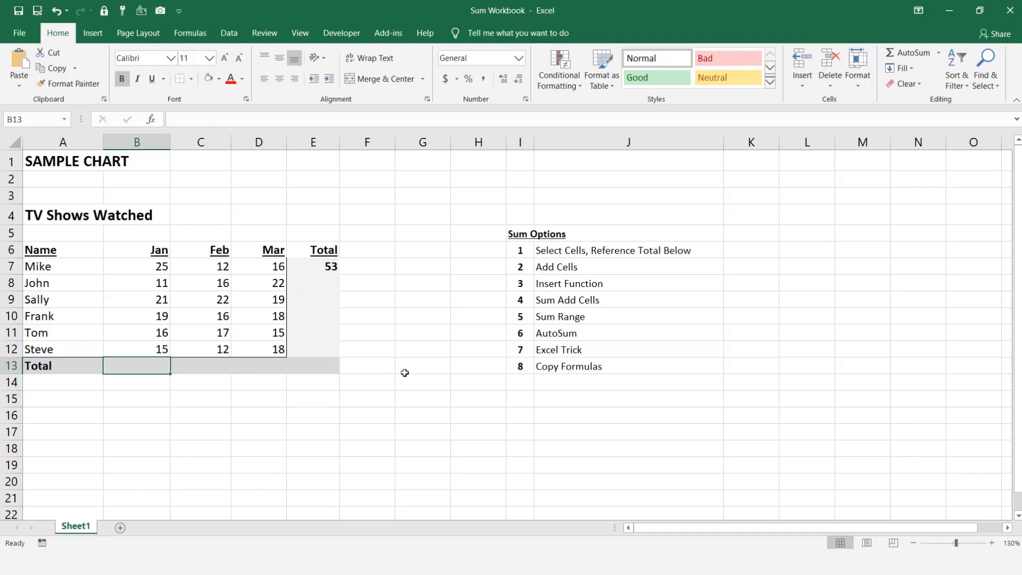
{"action": "mouse_move", "coordinate": [193, 175]}
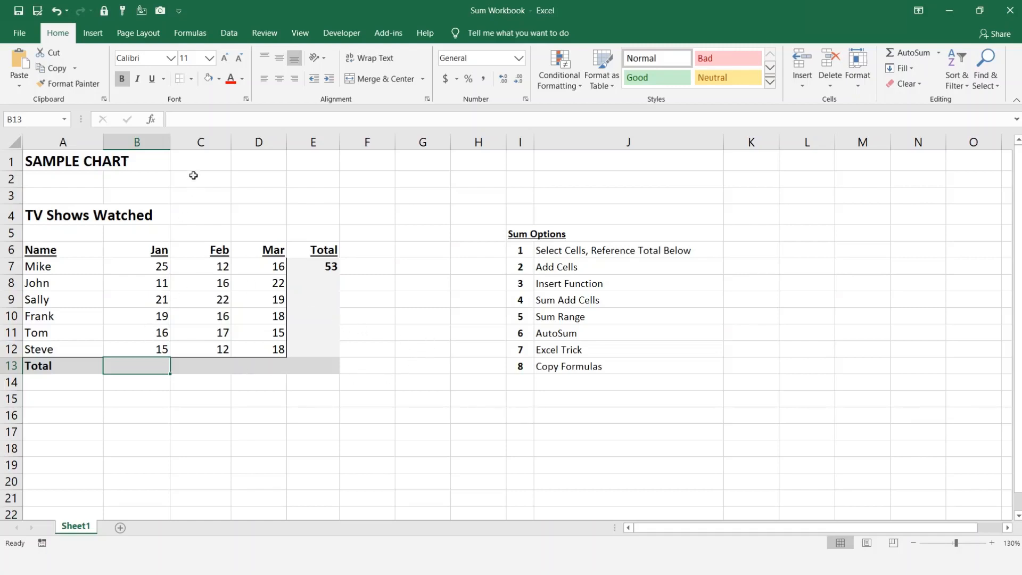
{"action": "type", "text": "="}
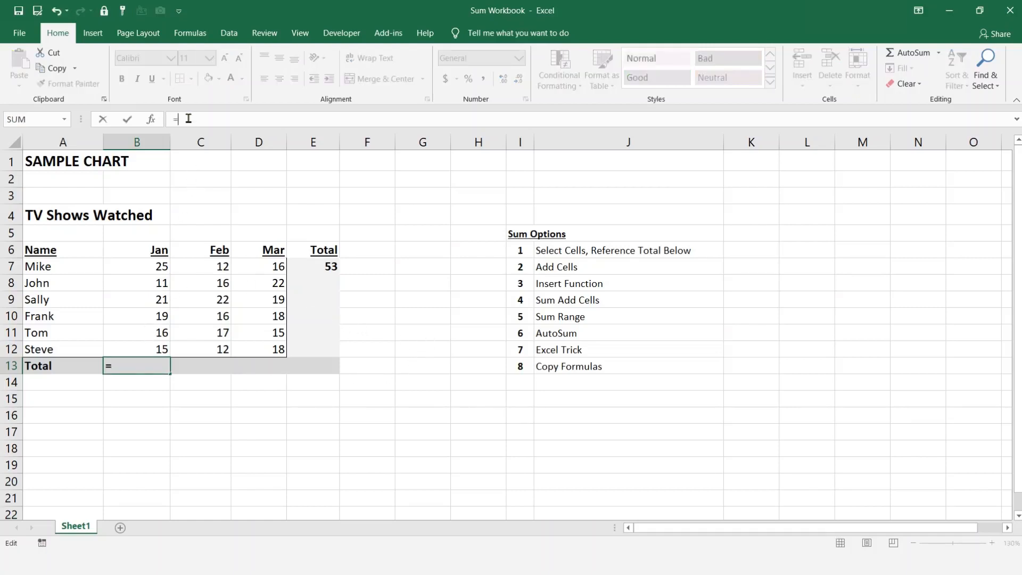
{"action": "type", "text": "sum("}
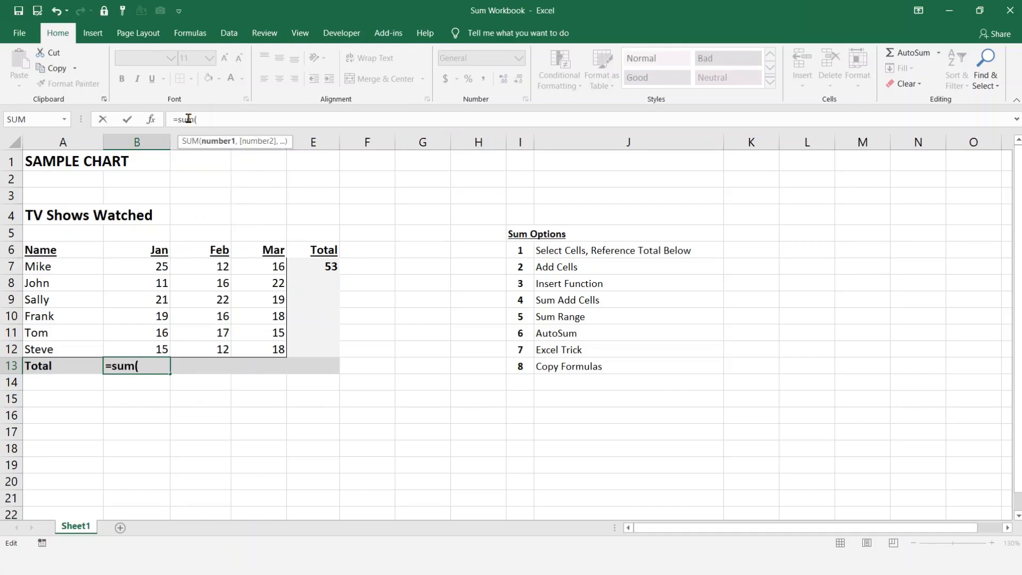
{"action": "left_click_drag", "start_coordinate": [136, 267], "coordinate": [136, 348]}
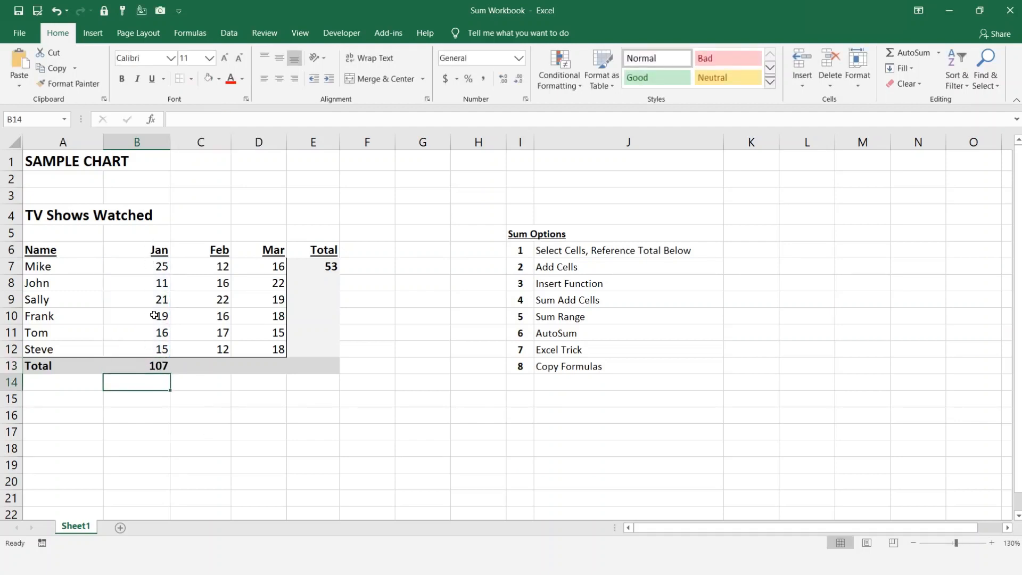
{"action": "left_click", "coordinate": [136, 366]}
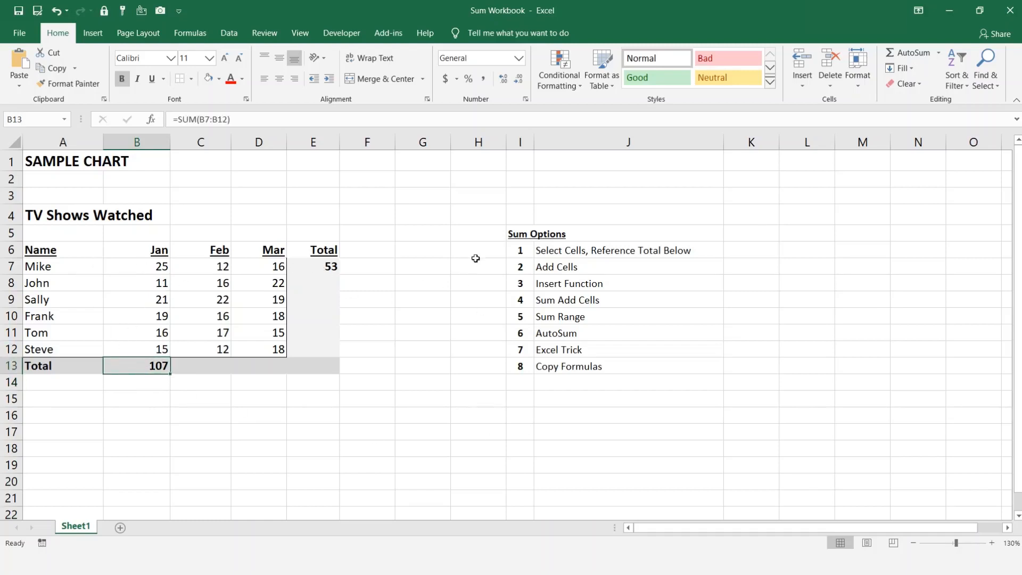
{"action": "mouse_move", "coordinate": [78, 335]}
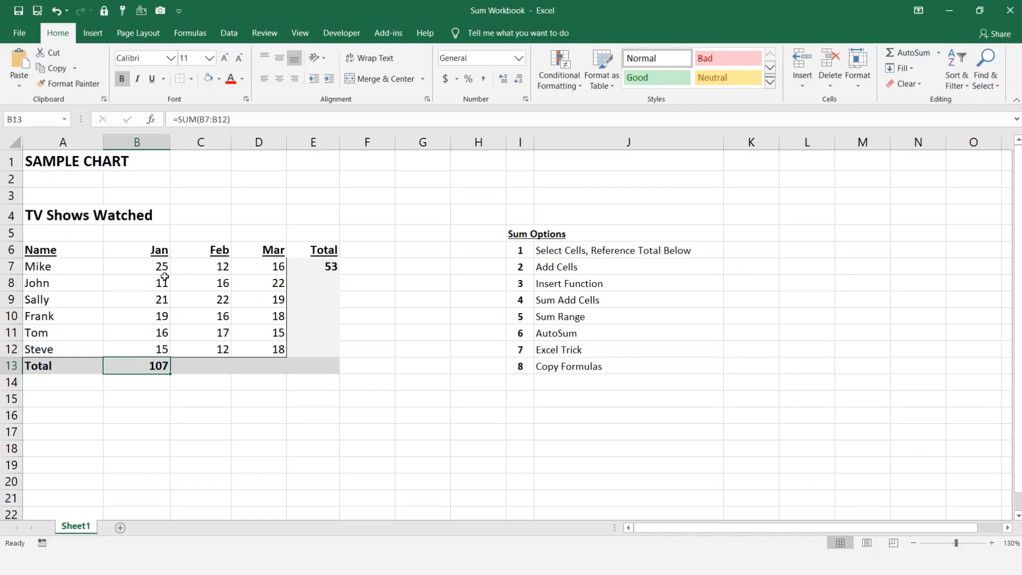
{"action": "mouse_move", "coordinate": [150, 288]}
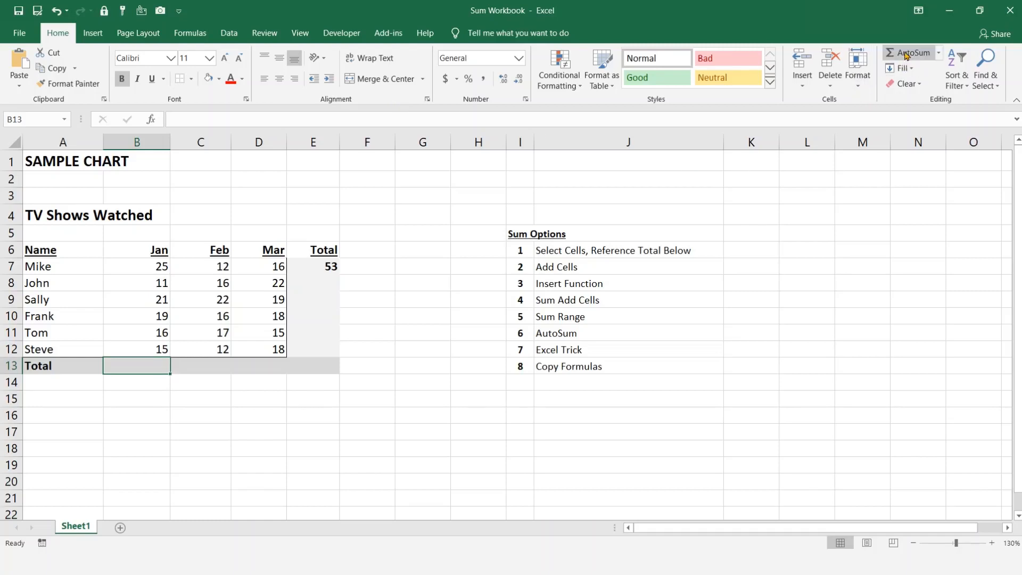
- AutoSum the Jan column B7:B12 into B13, showing 107
{"action": "left_click", "coordinate": [908, 53]}
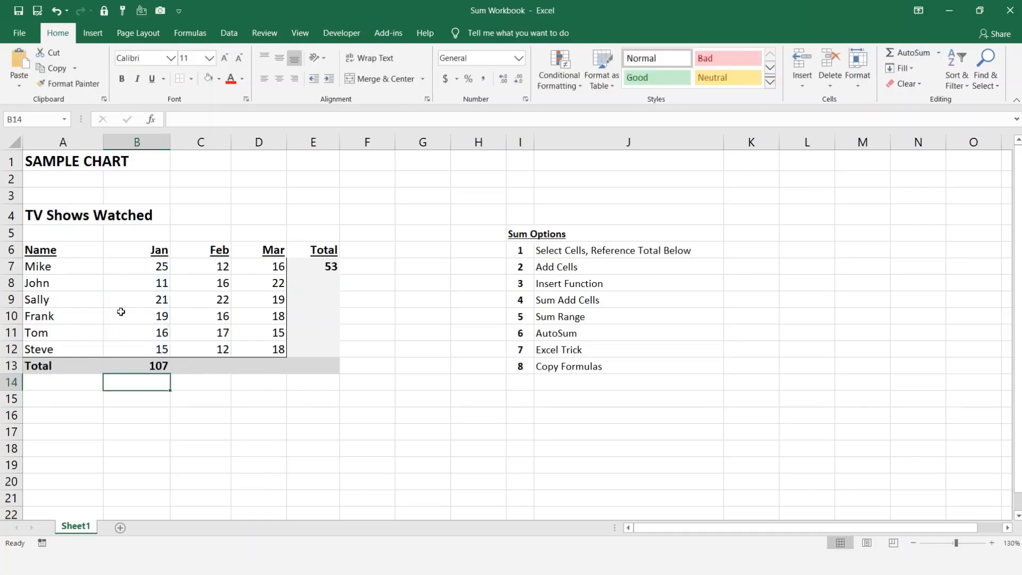
{"action": "left_click", "coordinate": [258, 415]}
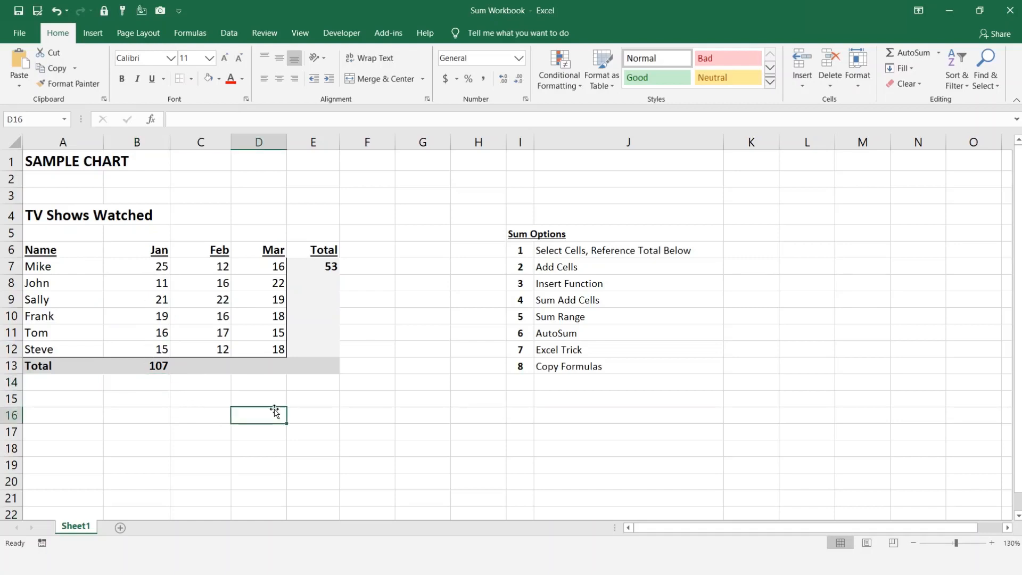
{"action": "mouse_move", "coordinate": [458, 406]}
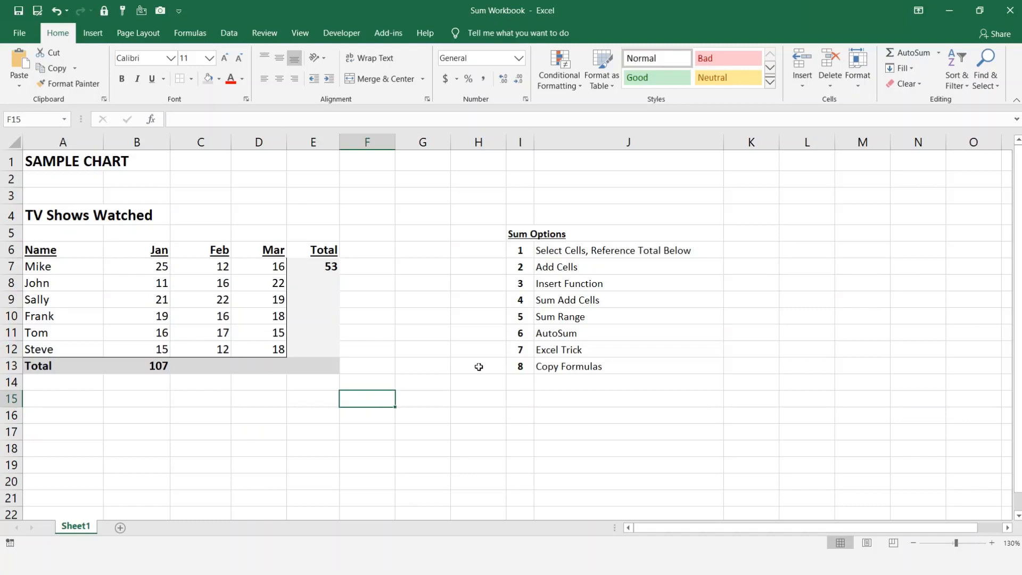
{"action": "mouse_move", "coordinate": [478, 401]}
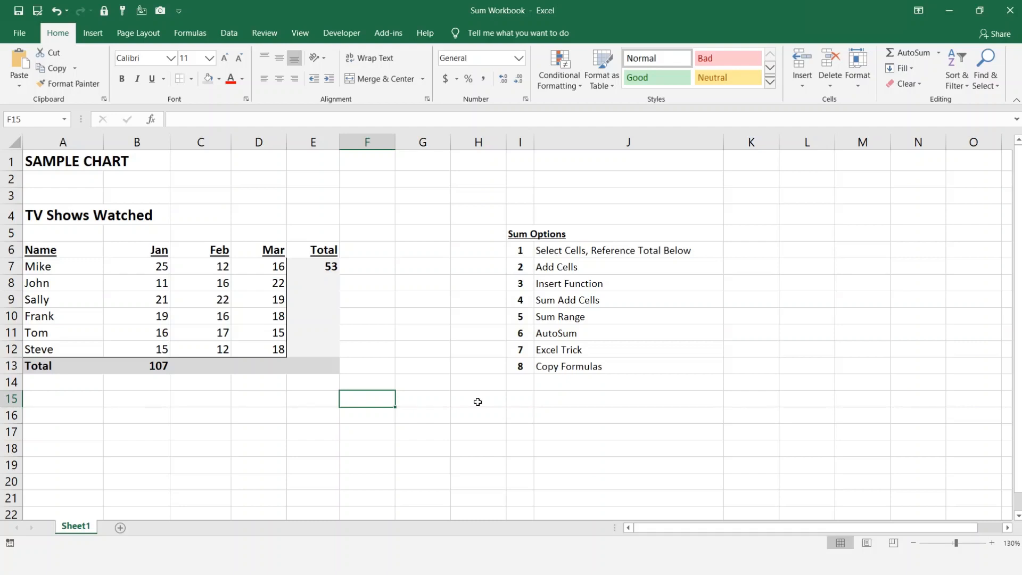
{"action": "mouse_move", "coordinate": [558, 431]}
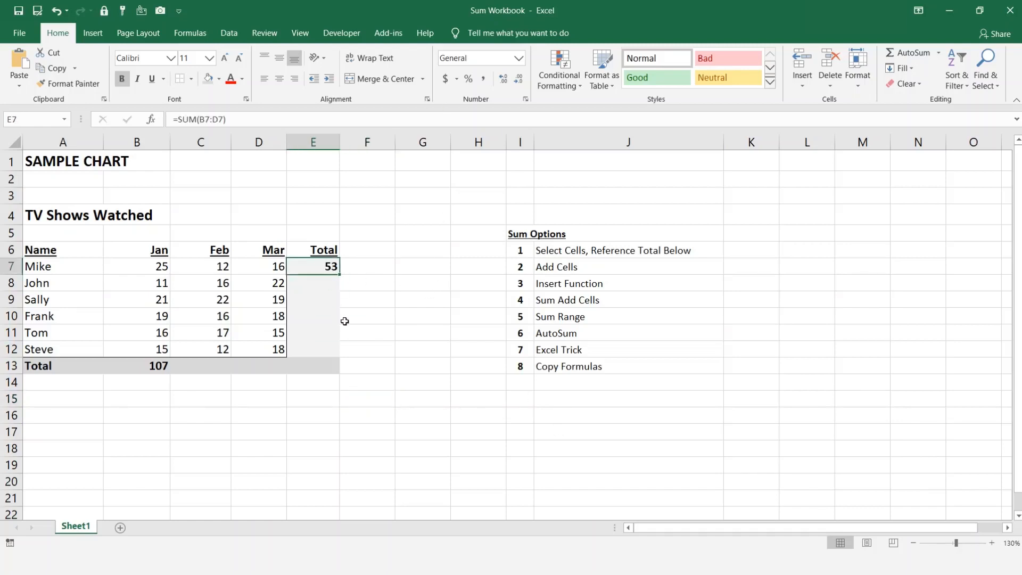
{"action": "mouse_move", "coordinate": [328, 287]}
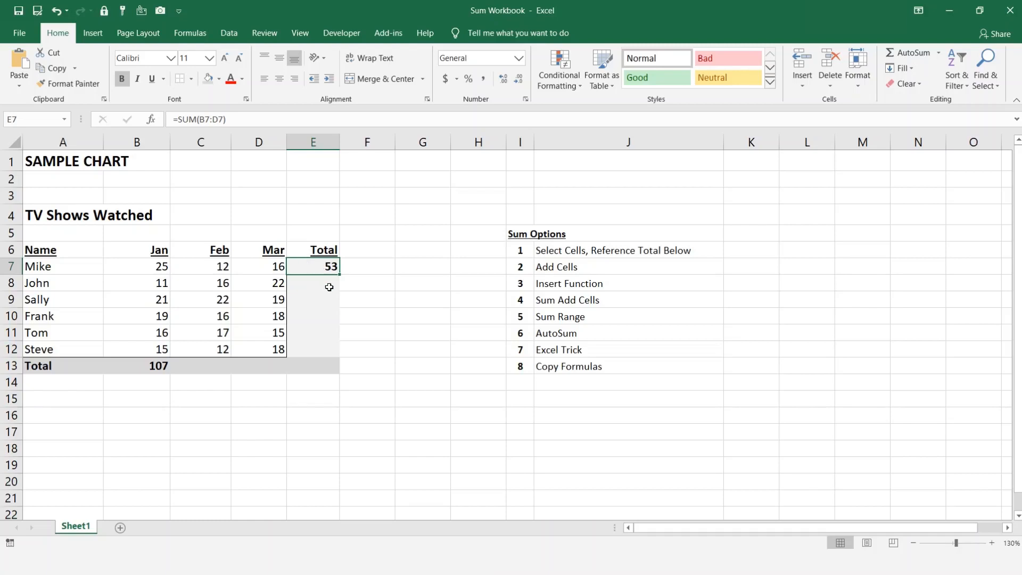
{"action": "mouse_move", "coordinate": [343, 284]}
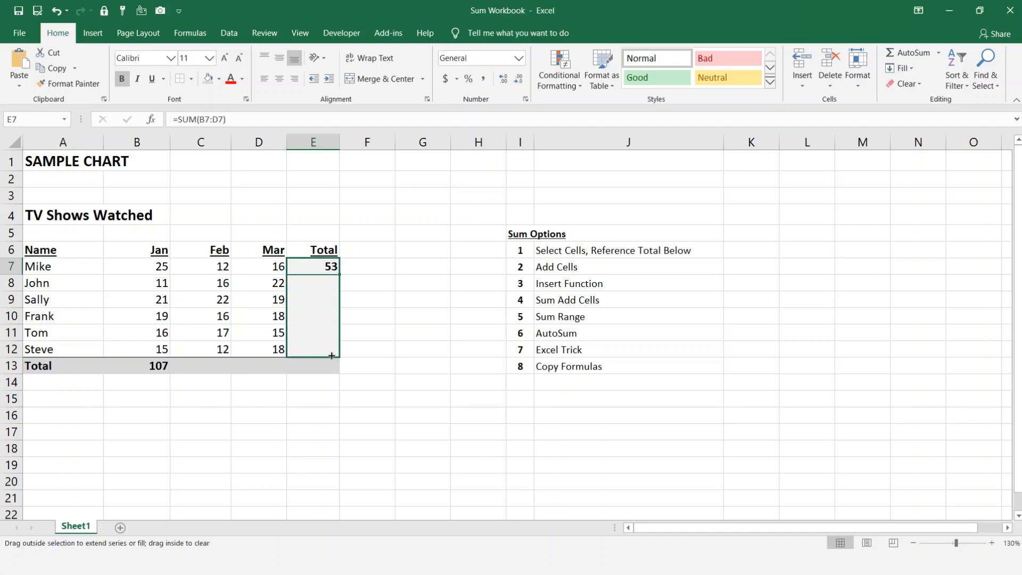
- Fill Mike's total down to E12 and the Jan total across to E13, reaching 310
{"action": "left_click_drag", "start_coordinate": [330, 266], "coordinate": [330, 349]}
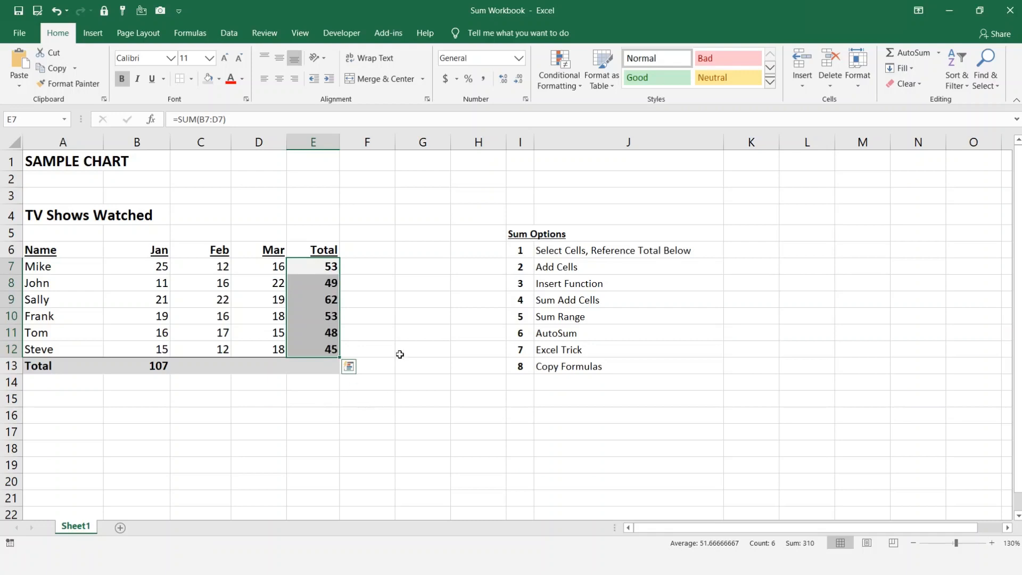
{"action": "mouse_move", "coordinate": [321, 340]}
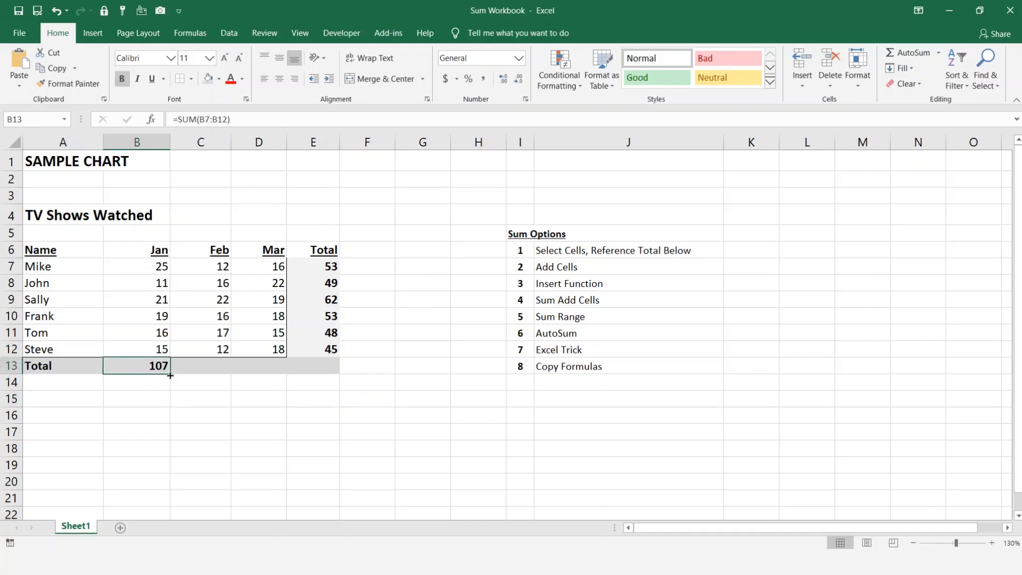
{"action": "left_click_drag", "start_coordinate": [171, 374], "coordinate": [324, 374]}
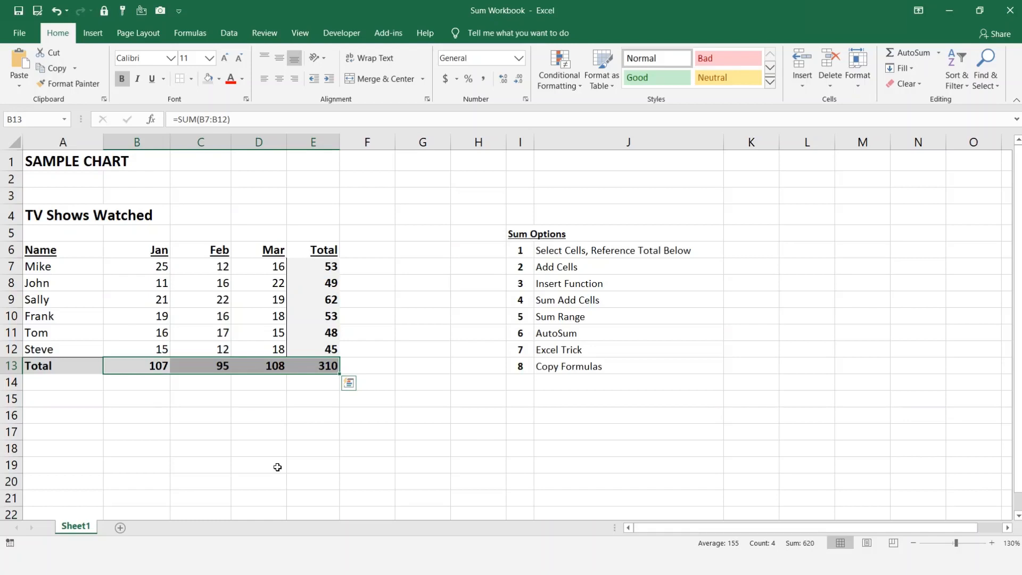
{"action": "mouse_move", "coordinate": [332, 420]}
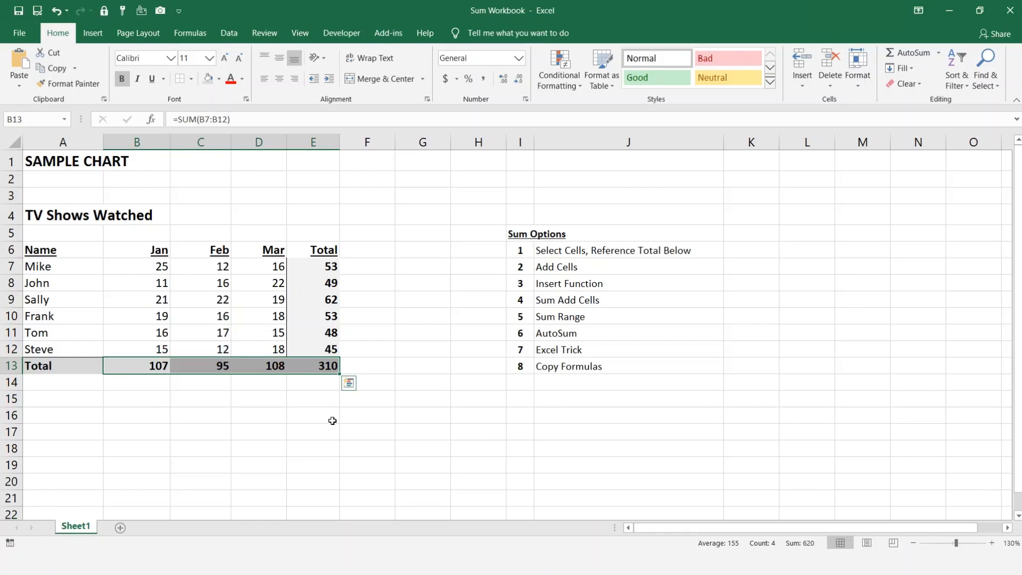
{"action": "left_click", "coordinate": [366, 430]}
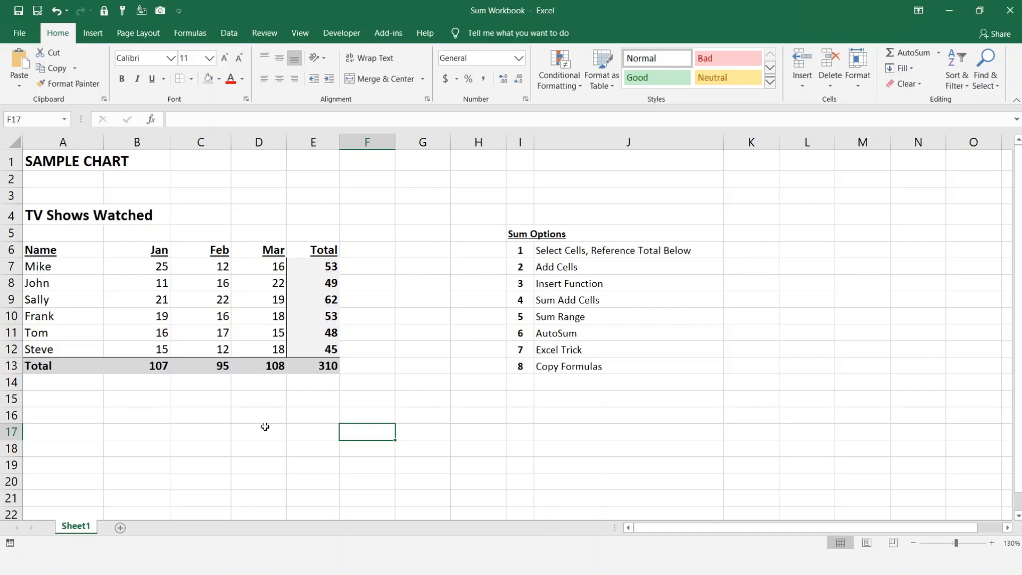
{"action": "mouse_move", "coordinate": [302, 310]}
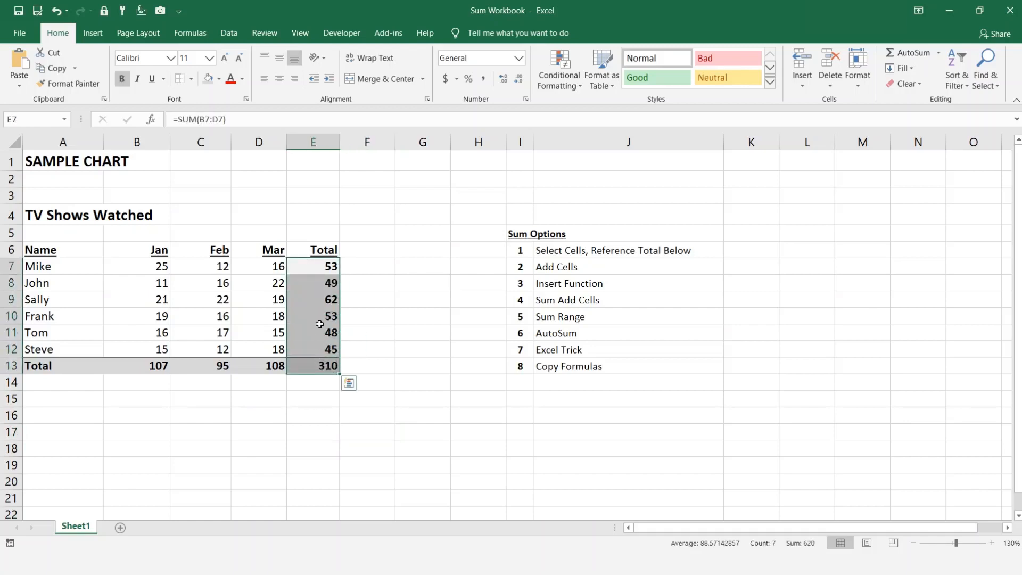
- Clear the contents of the Total column and Total row cells
{"action": "right_click", "coordinate": [313, 323]}
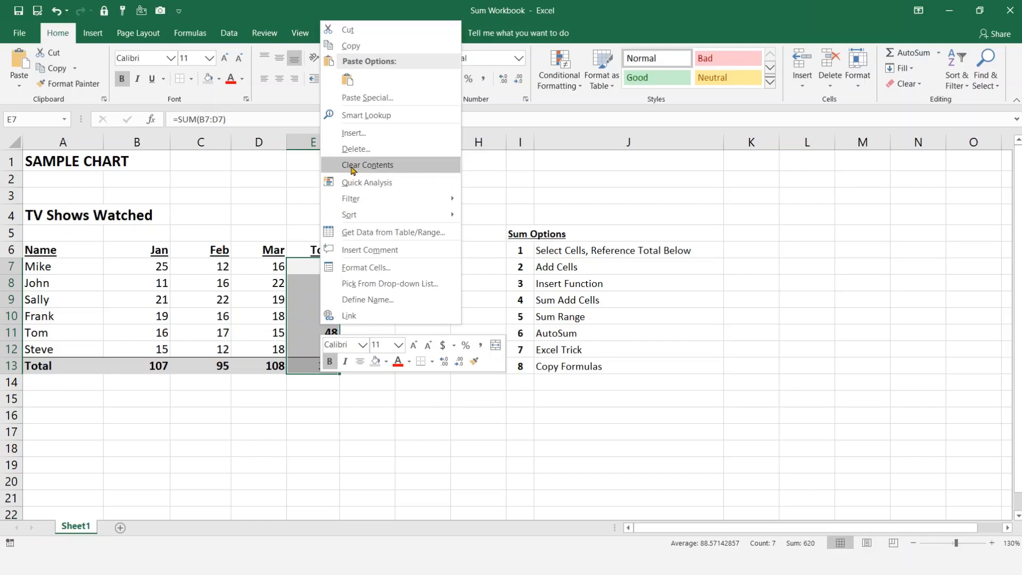
{"action": "left_click", "coordinate": [366, 164]}
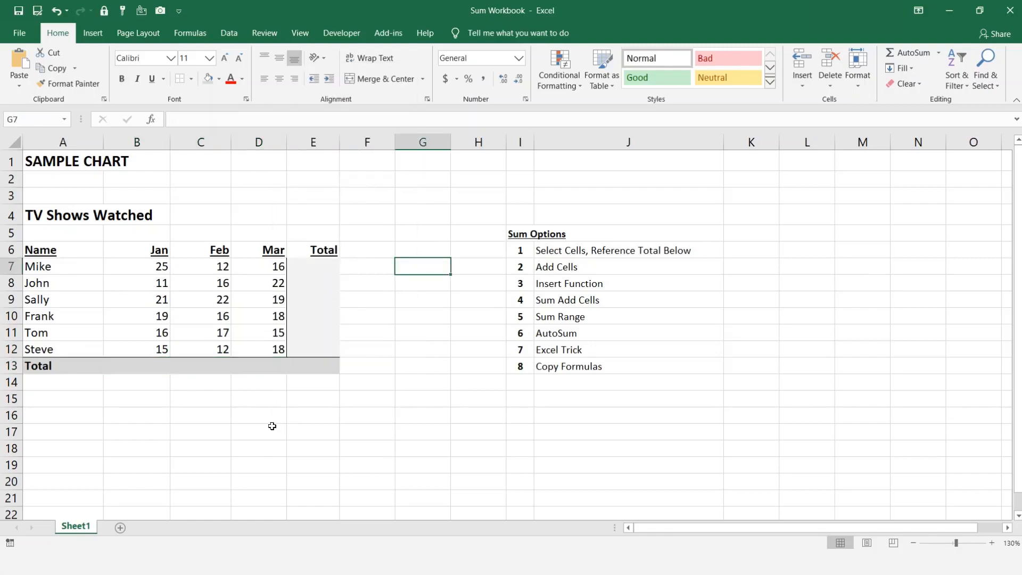
{"action": "left_click", "coordinate": [283, 391]}
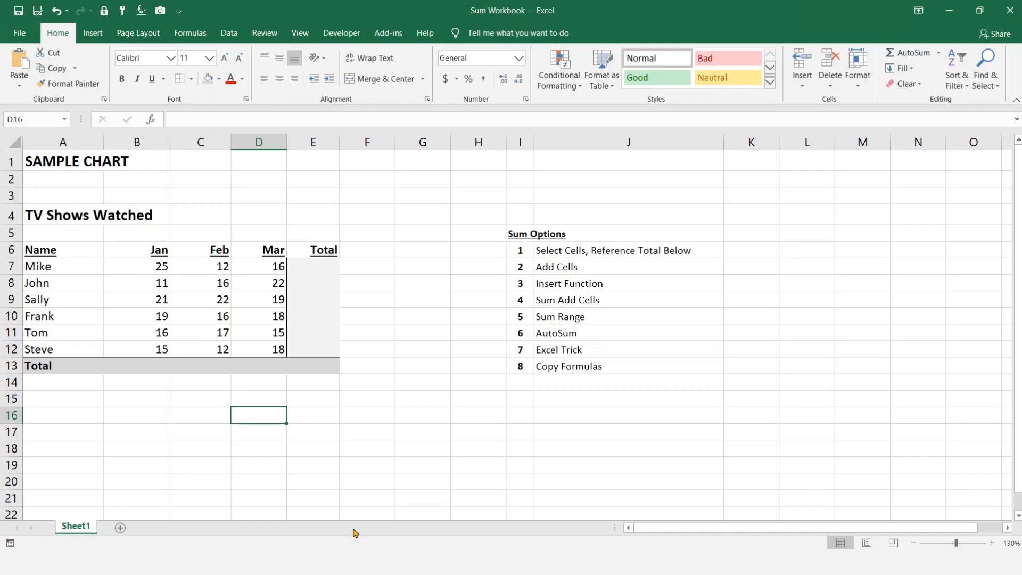
- Type the reminder labels 'Alt', '=' and 'Enter' into D16, E16 and F16
{"action": "type", "text": "Alt"}
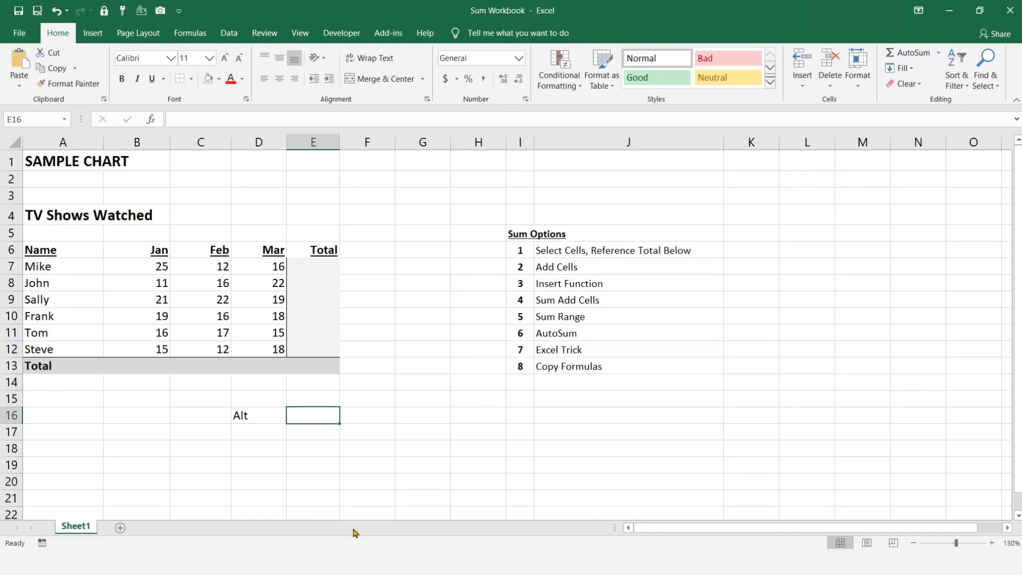
{"action": "type", "text": "="}
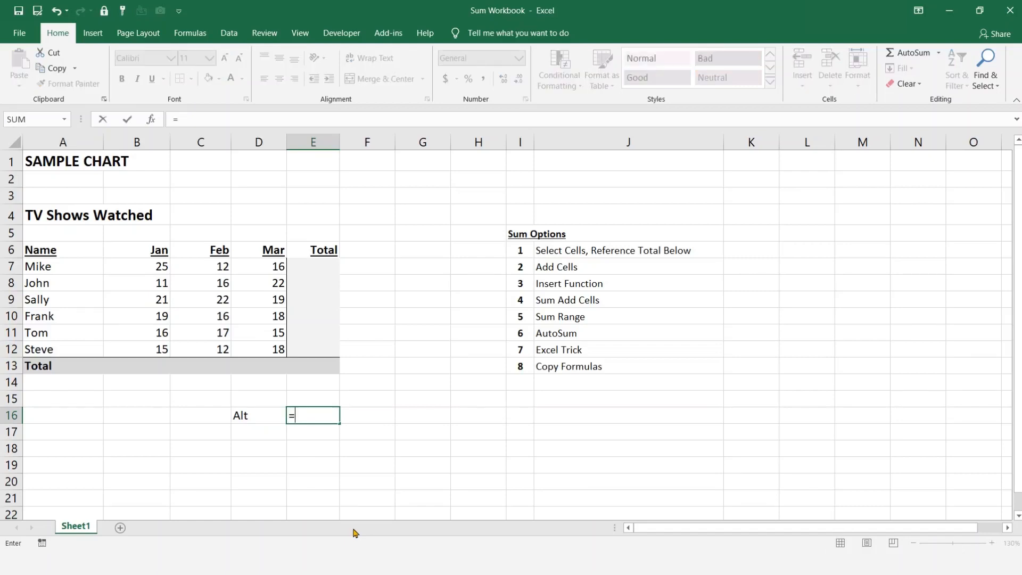
{"action": "type", "text": "Enter"}
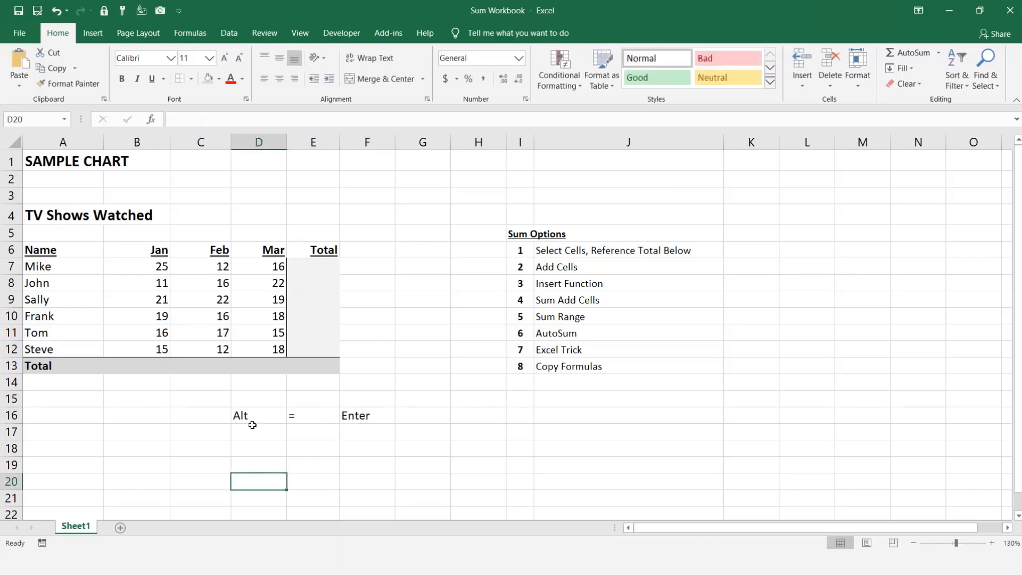
{"action": "left_click", "coordinate": [313, 267]}
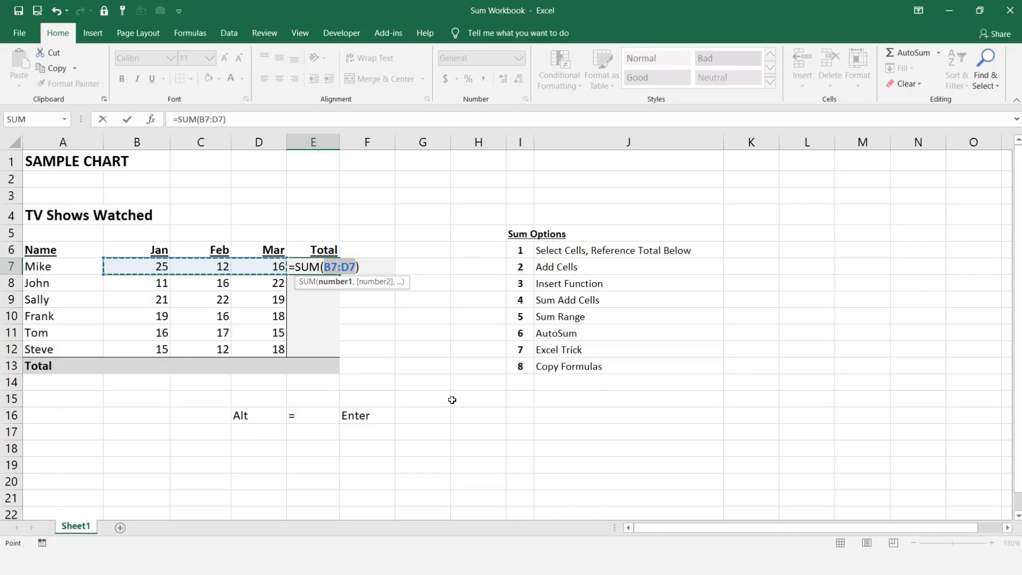
- Enter Mike's total (53) with AutoSum and the Jan total =SUM(B7:B12) (107)
{"action": "key", "text": "Enter"}
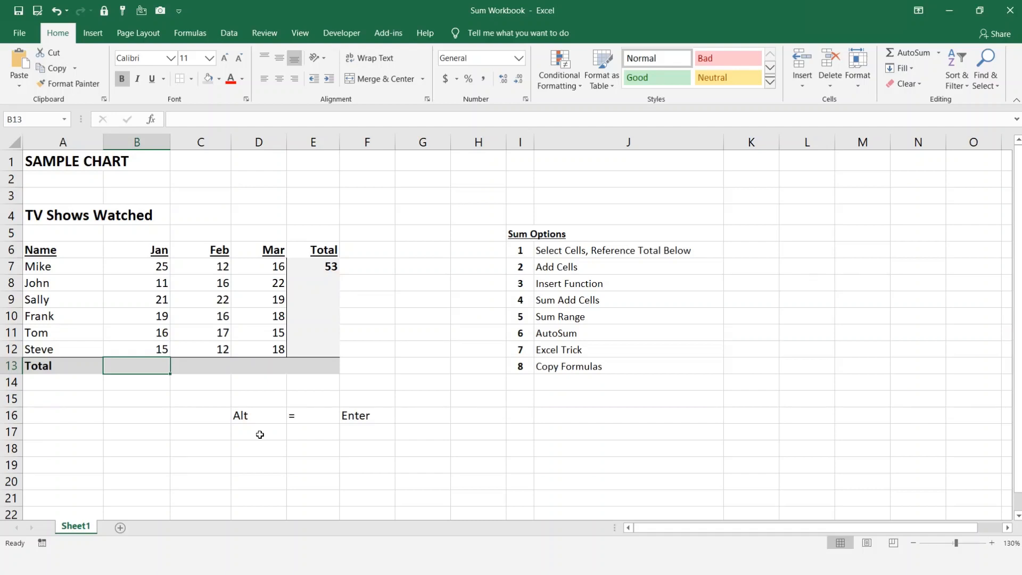
{"action": "type", "text": "=SUM(B7:B12"}
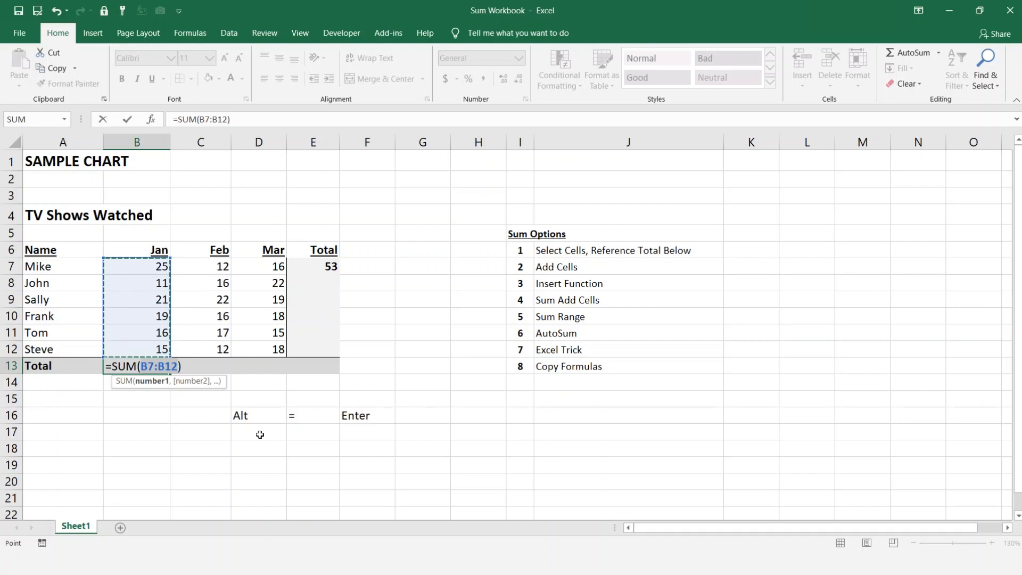
{"action": "key", "text": "Enter"}
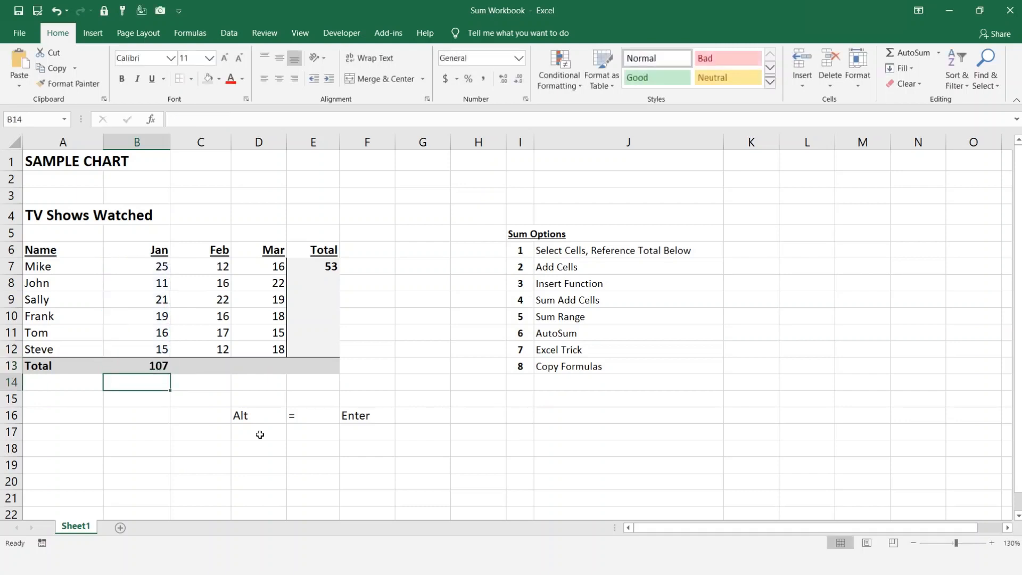
{"action": "mouse_move", "coordinate": [301, 459]}
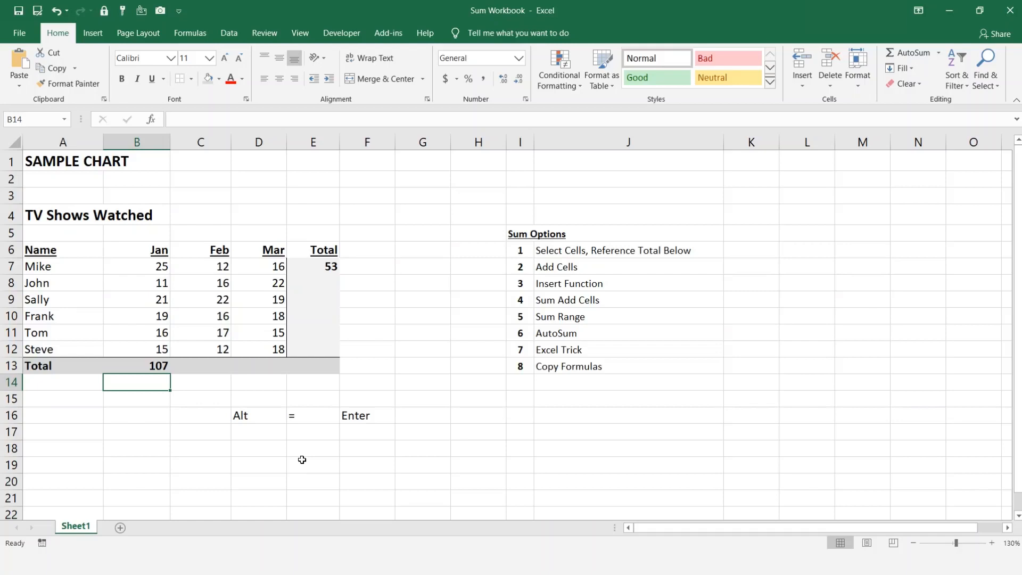
{"action": "mouse_move", "coordinate": [315, 454]}
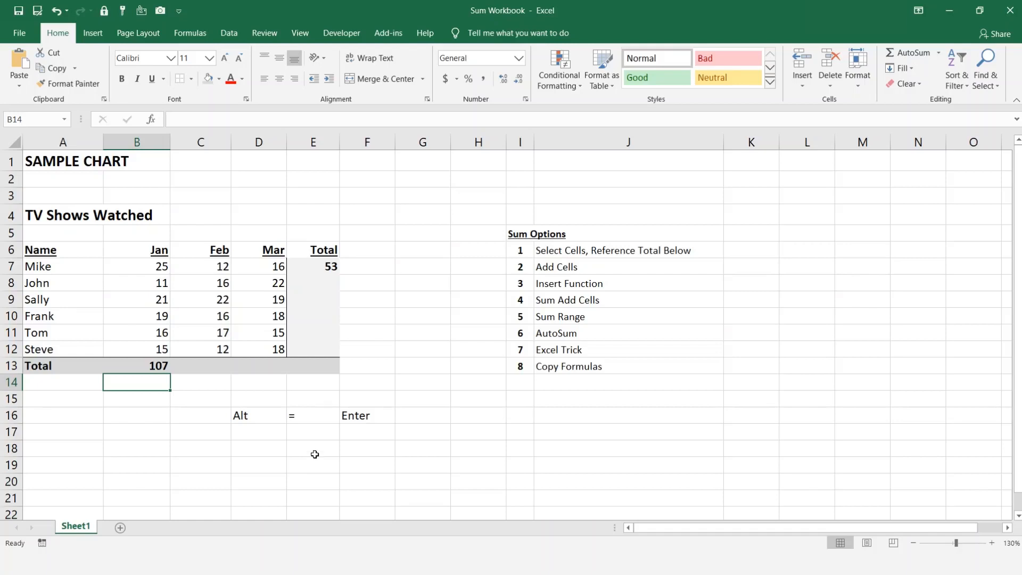